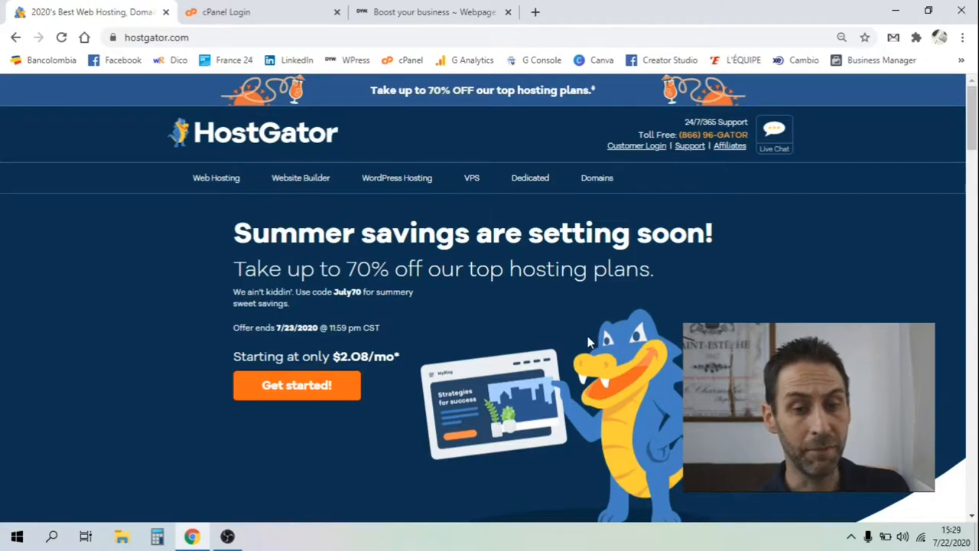
{"action": "mouse_move", "coordinate": [476, 279]}
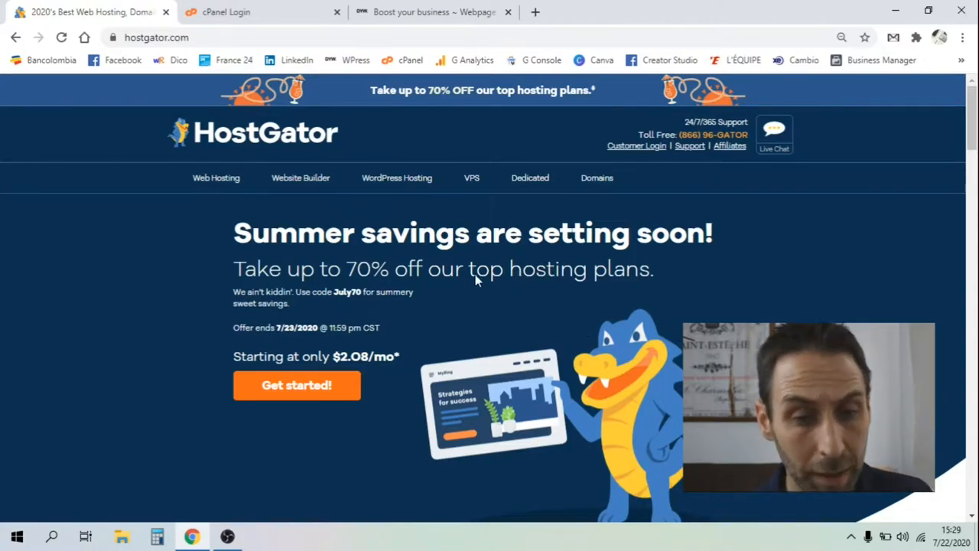
Step: Open HostGator's Shared Web Hosting page and browse the Hatchling, Baby and Business plans
{"action": "scroll", "scroll_direction": "down", "scroll_amount": 3}
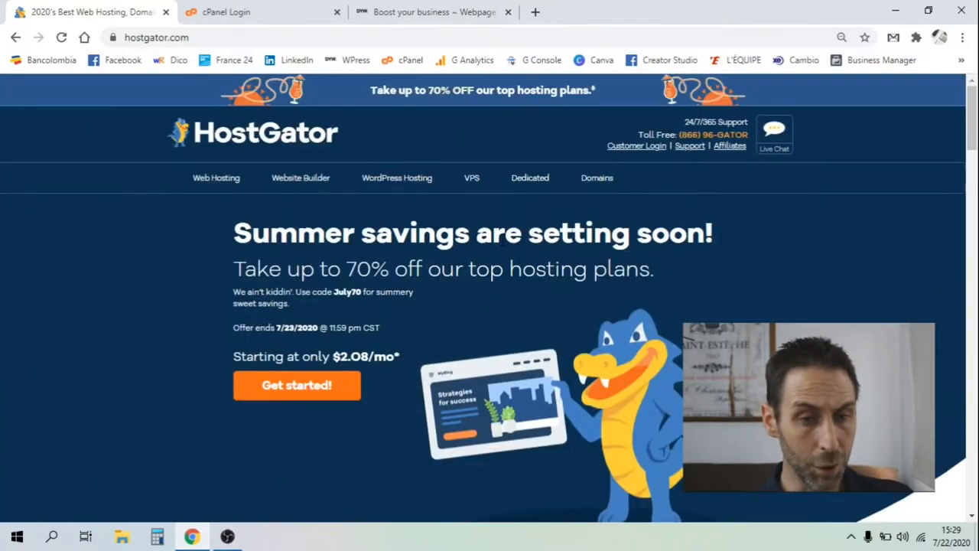
{"action": "scroll", "scroll_direction": "down", "scroll_amount": 3}
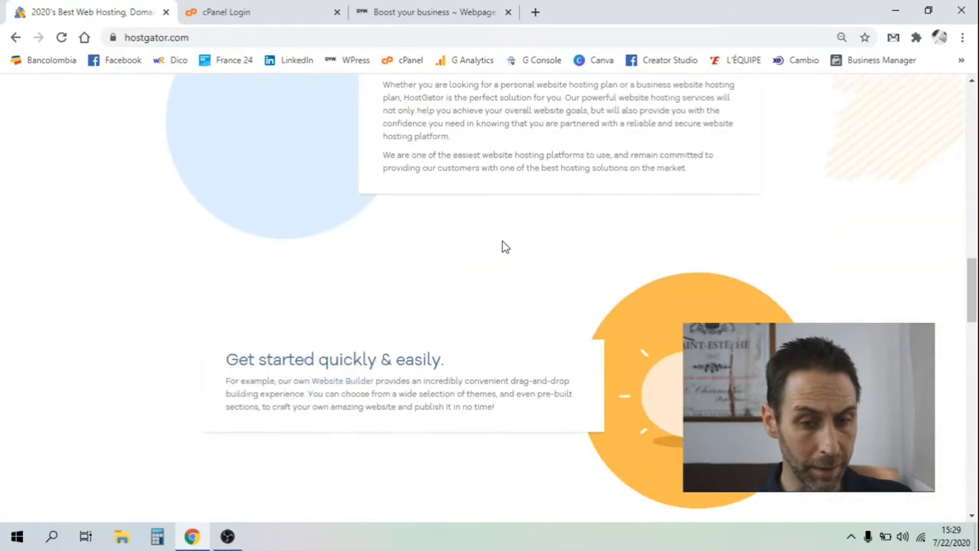
{"action": "scroll", "scroll_direction": "down", "scroll_amount": 3}
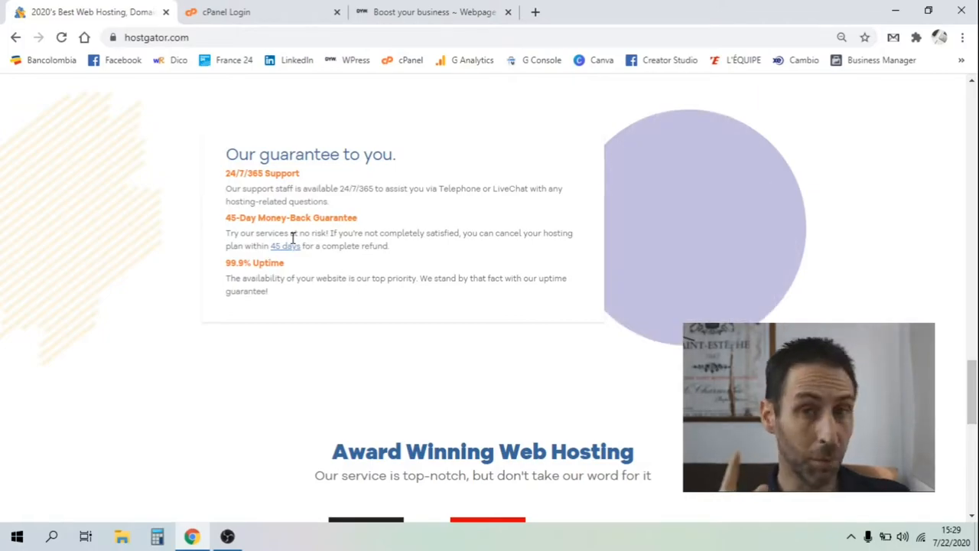
{"action": "scroll", "scroll_direction": "down", "scroll_amount": 3}
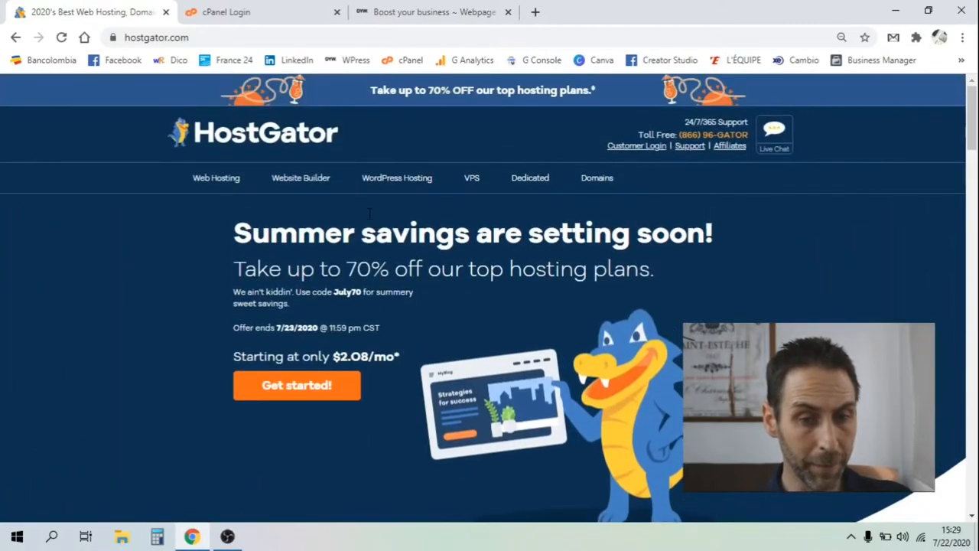
{"action": "mouse_move", "coordinate": [215, 183]}
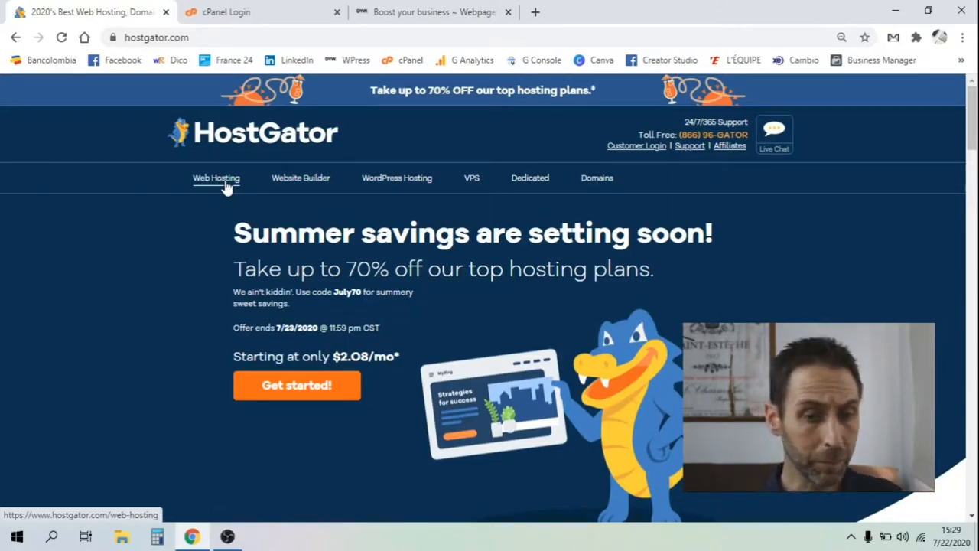
{"action": "left_click", "coordinate": [215, 178]}
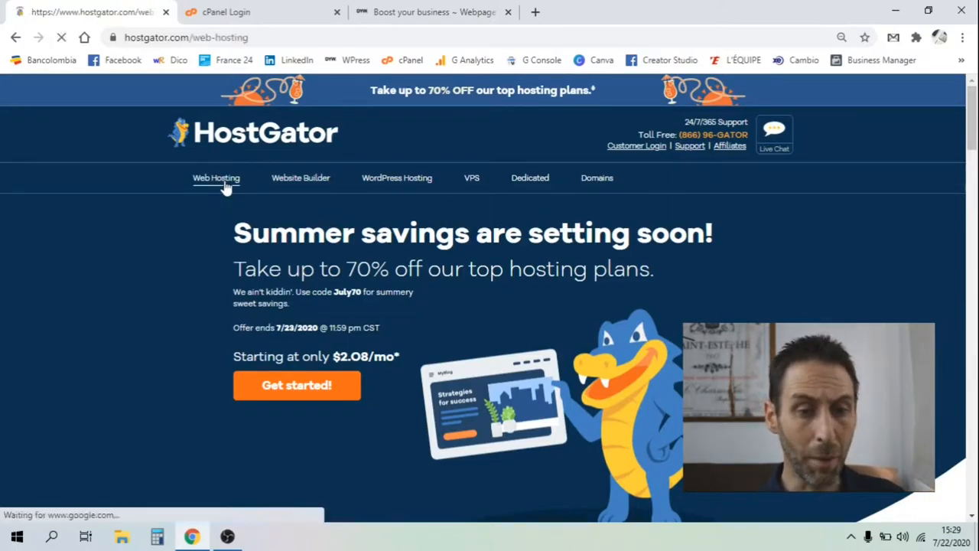
{"action": "left_click", "coordinate": [216, 178]}
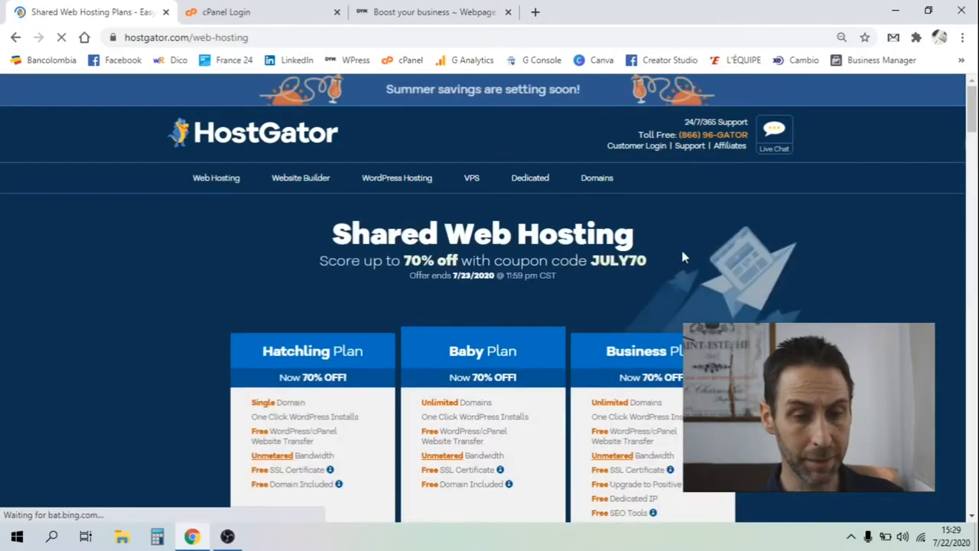
{"action": "scroll", "scroll_direction": "down", "scroll_amount": 3}
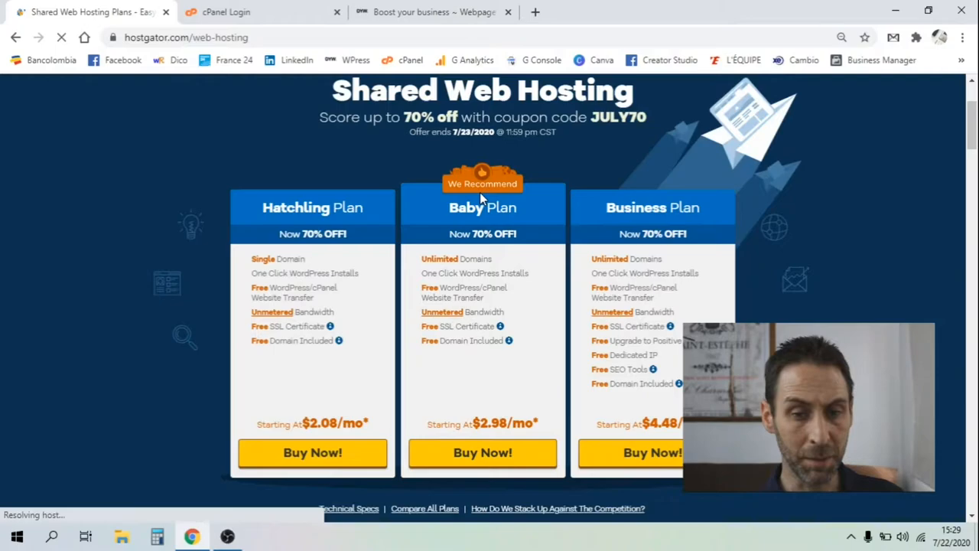
{"action": "scroll", "scroll_direction": "down", "scroll_amount": 3}
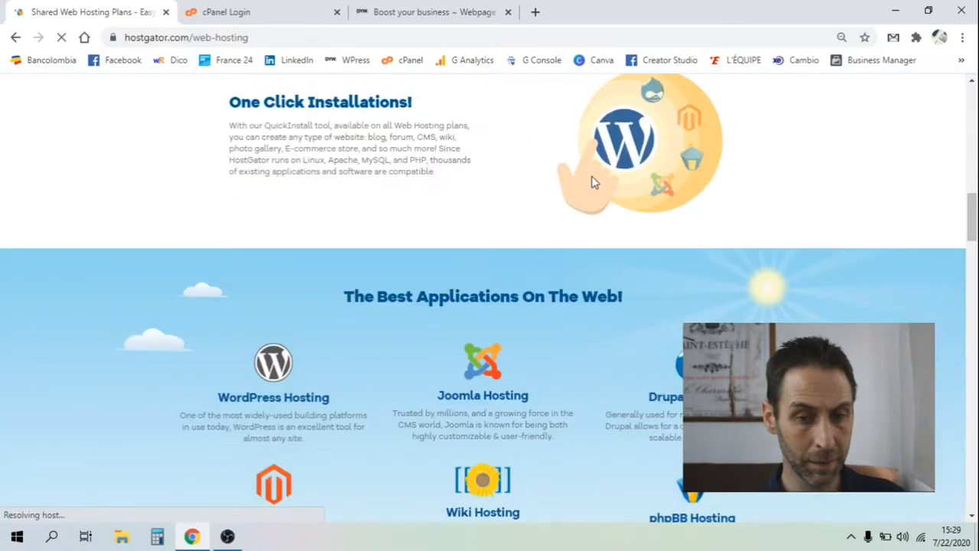
{"action": "scroll", "scroll_direction": "up", "scroll_amount": 3}
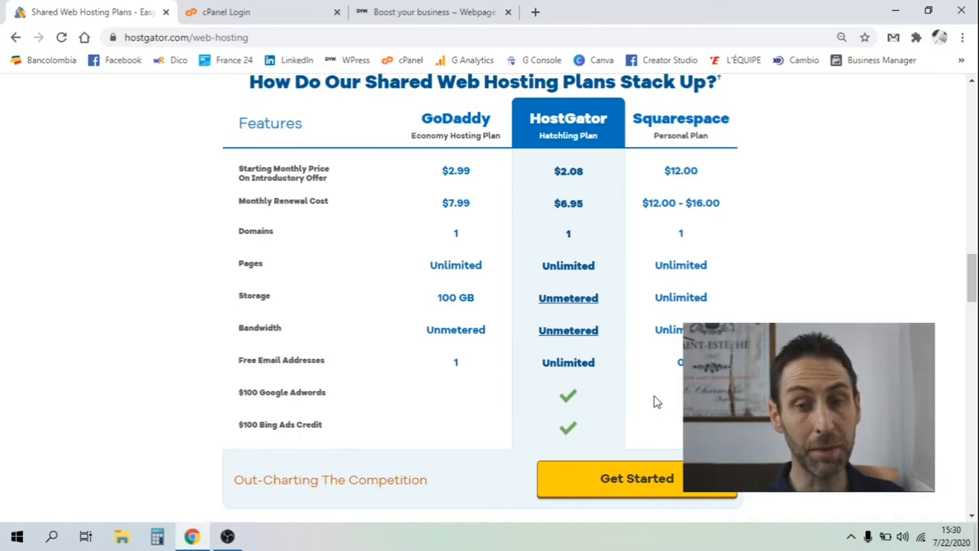
{"action": "scroll", "scroll_direction": "down", "scroll_amount": 3}
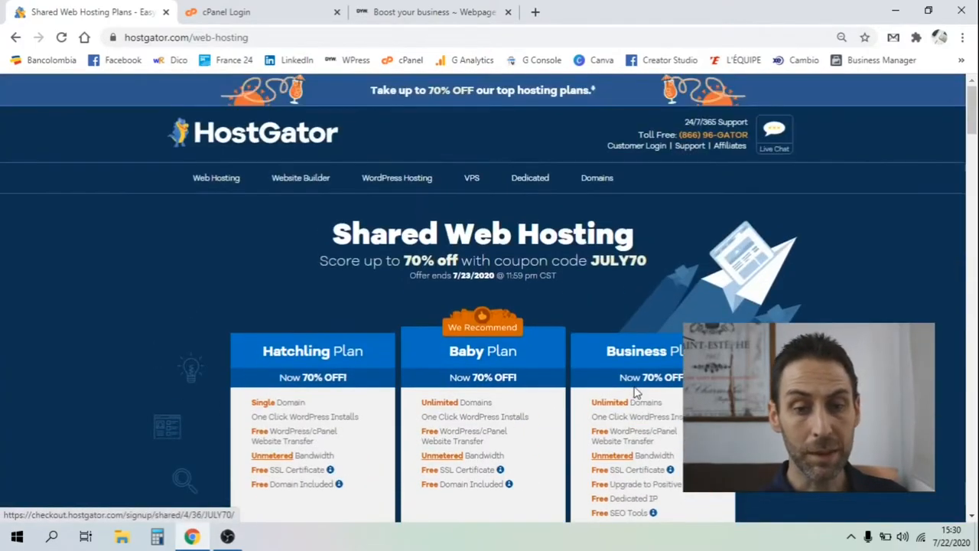
{"action": "scroll", "scroll_direction": "down", "scroll_amount": 3}
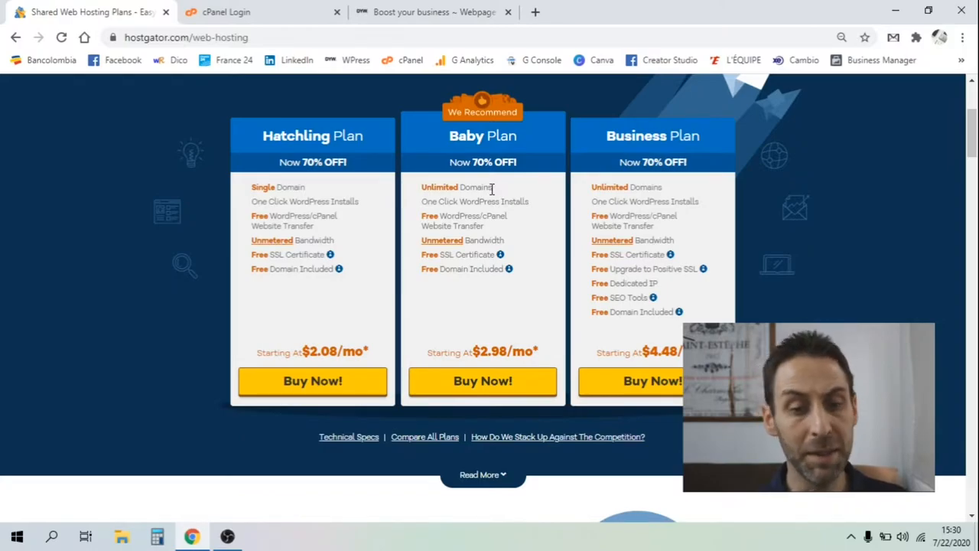
{"action": "mouse_move", "coordinate": [680, 152]}
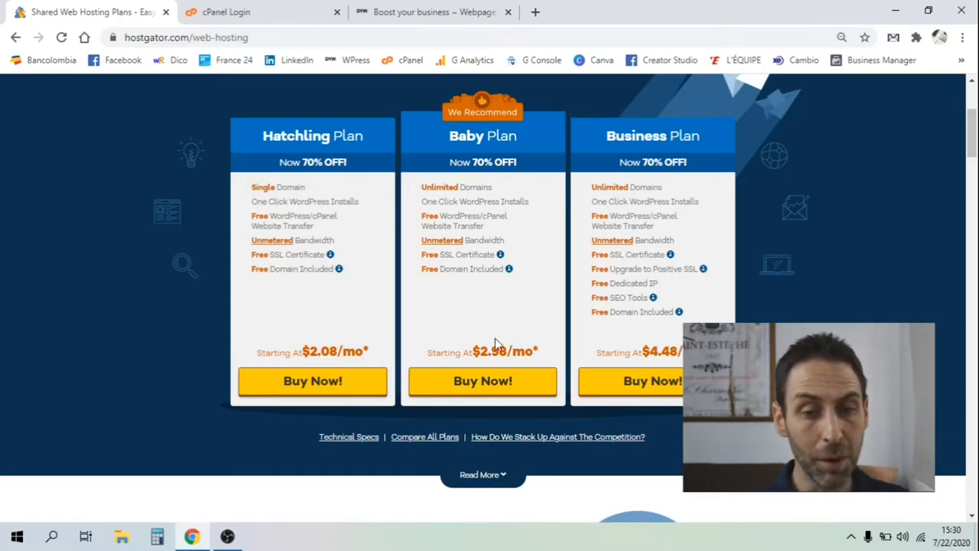
{"action": "mouse_move", "coordinate": [318, 365]}
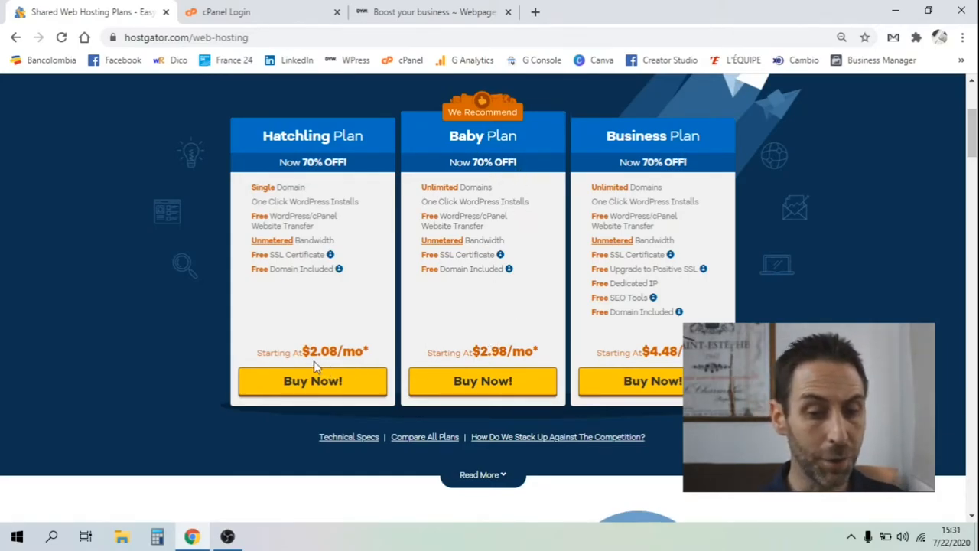
{"action": "mouse_move", "coordinate": [352, 365]}
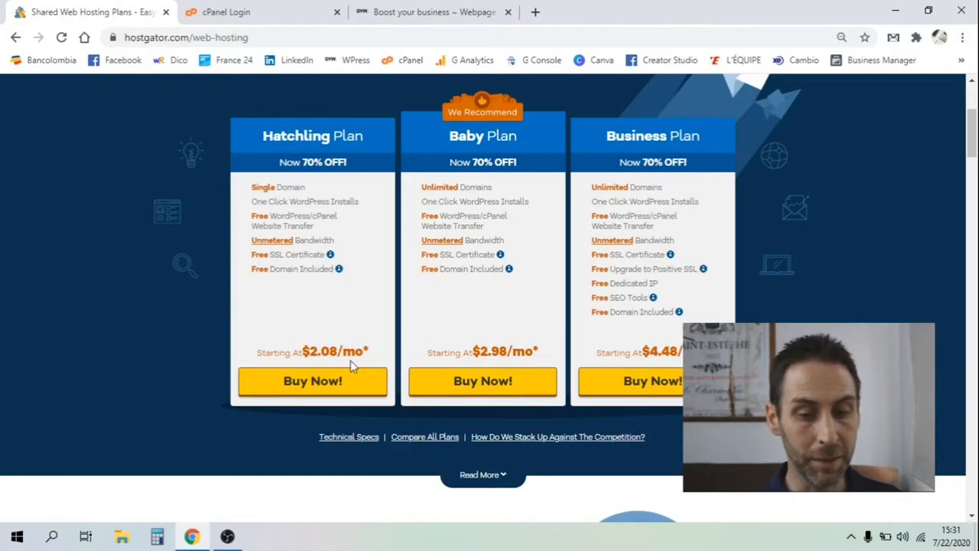
{"action": "scroll", "scroll_direction": "down", "scroll_amount": 3}
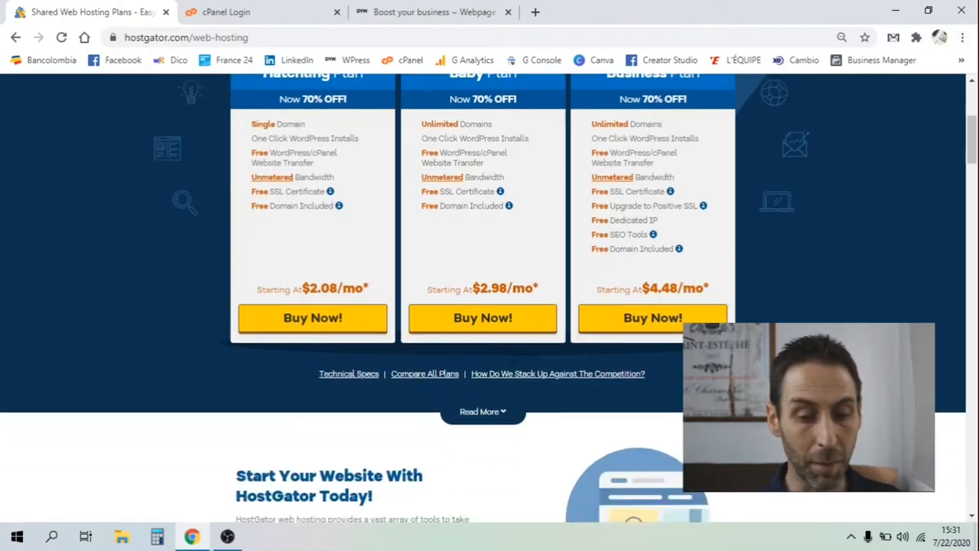
{"action": "scroll", "scroll_direction": "up", "scroll_amount": 3}
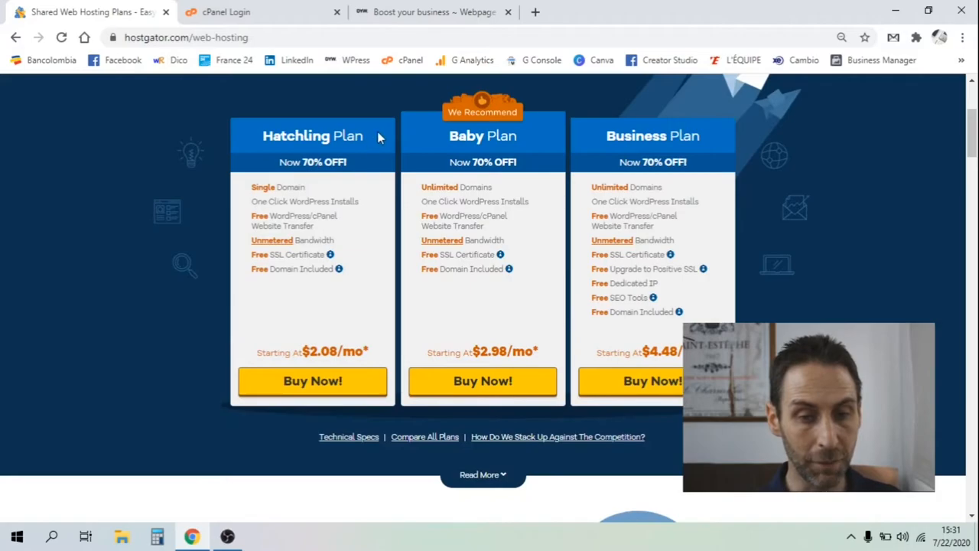
{"action": "mouse_move", "coordinate": [493, 355]}
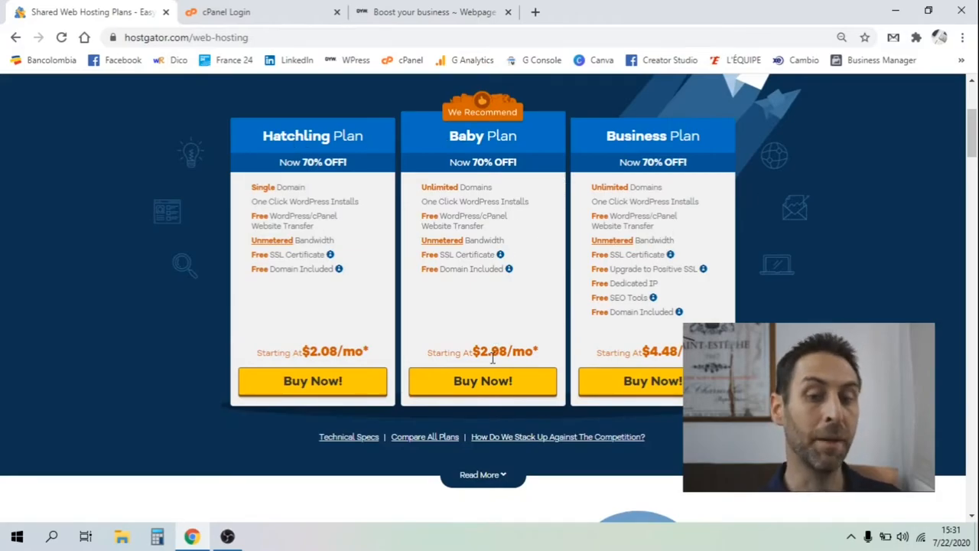
Step: Start Baby plan checkout, checking the owned-domain option before returning to Register a New Domain
{"action": "left_click", "coordinate": [482, 381]}
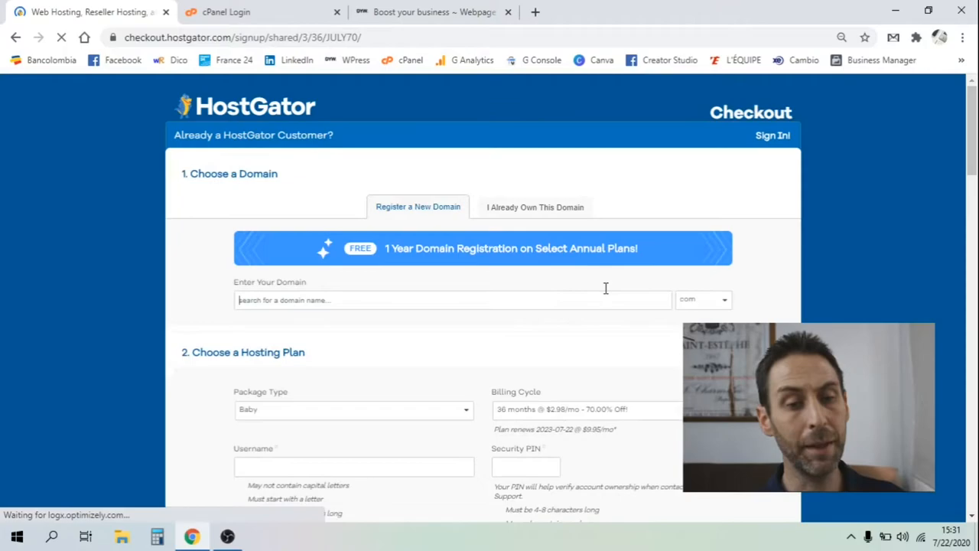
{"action": "left_click", "coordinate": [453, 299]}
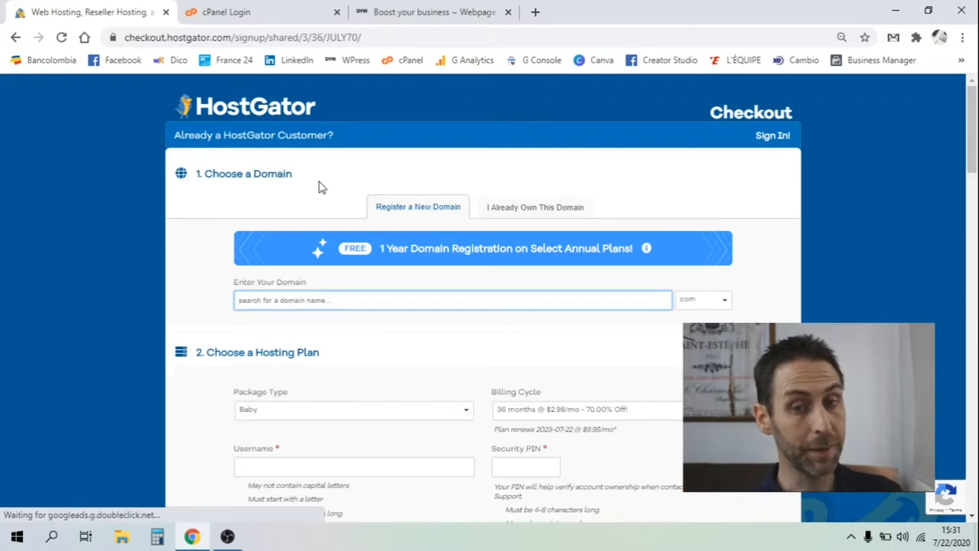
{"action": "left_click", "coordinate": [536, 207]}
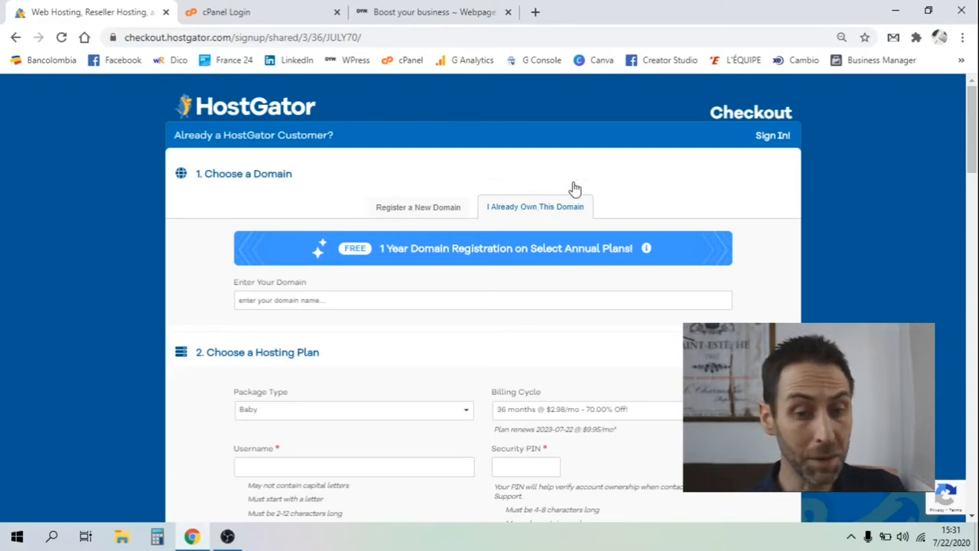
{"action": "left_click", "coordinate": [418, 207]}
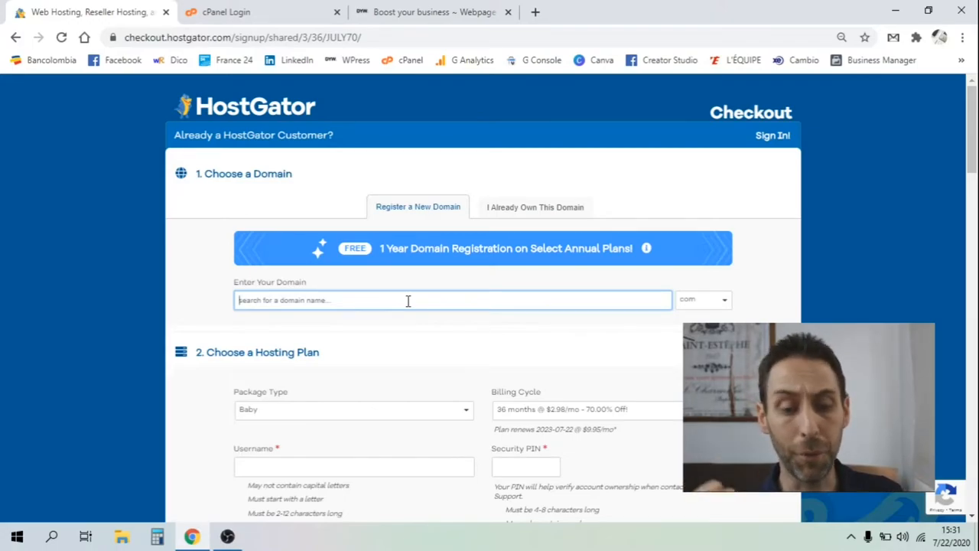
{"action": "type", "text": "barbercorner"}
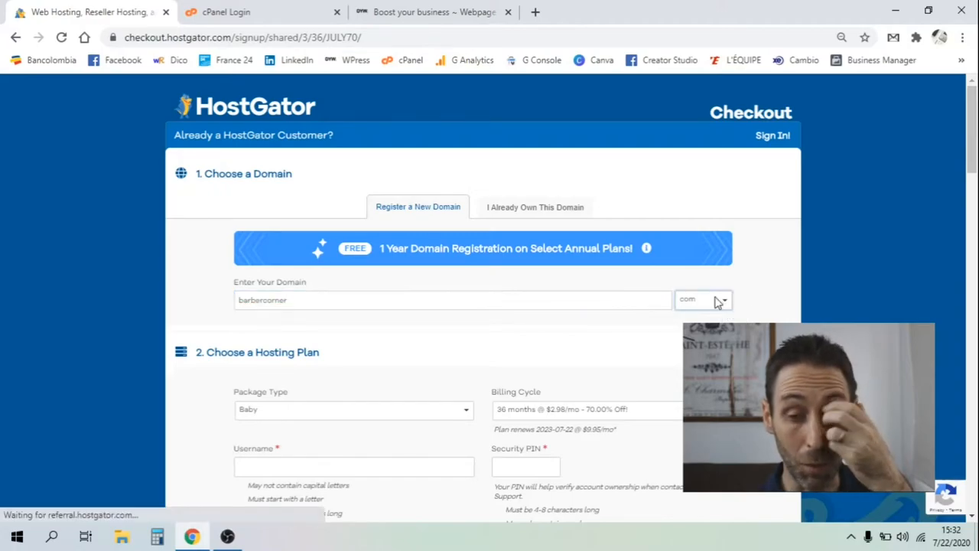
{"action": "left_click", "coordinate": [702, 300]}
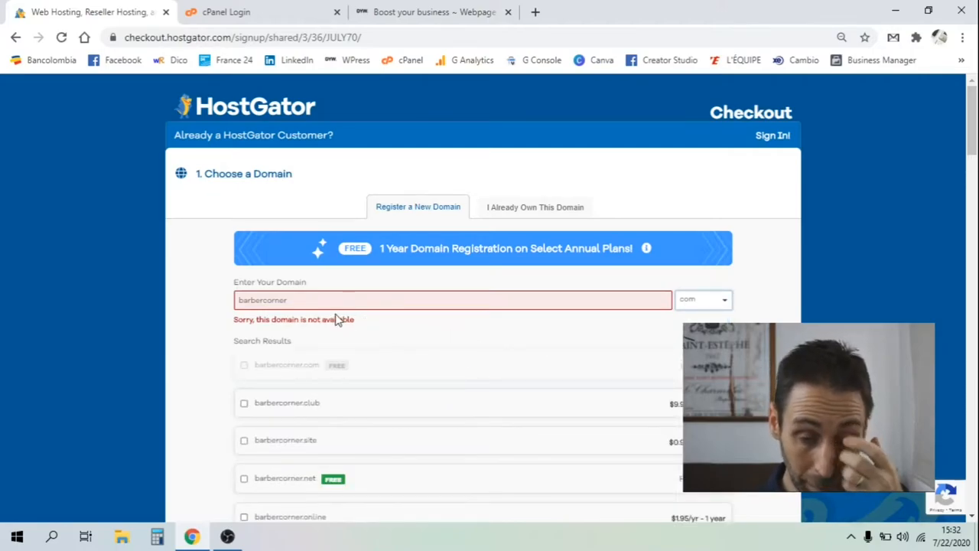
{"action": "mouse_move", "coordinate": [287, 329]}
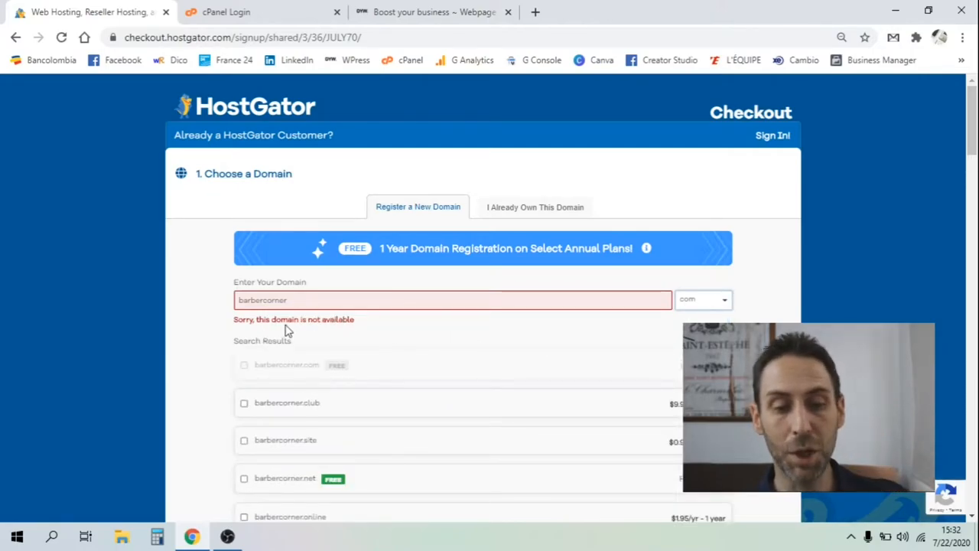
{"action": "scroll", "scroll_direction": "down", "scroll_amount": 3}
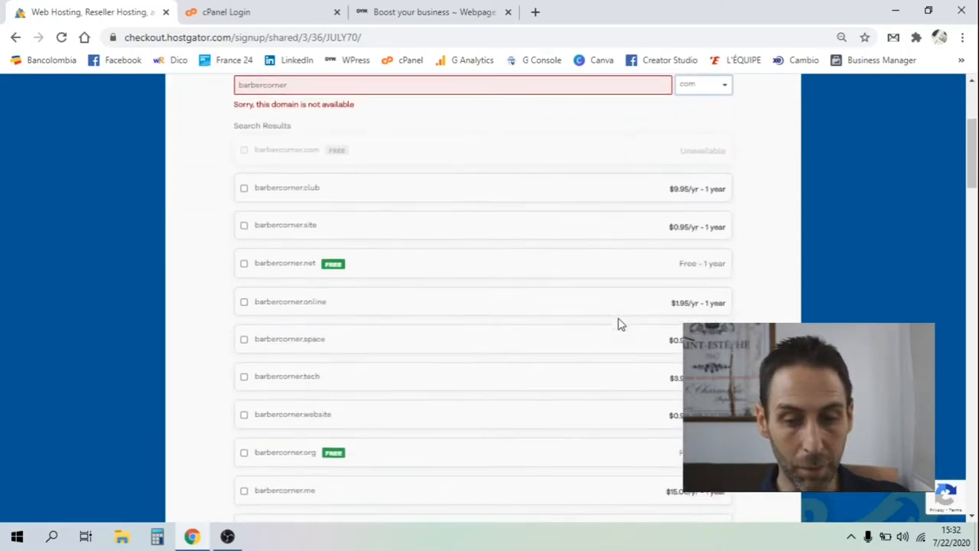
{"action": "mouse_move", "coordinate": [327, 277]}
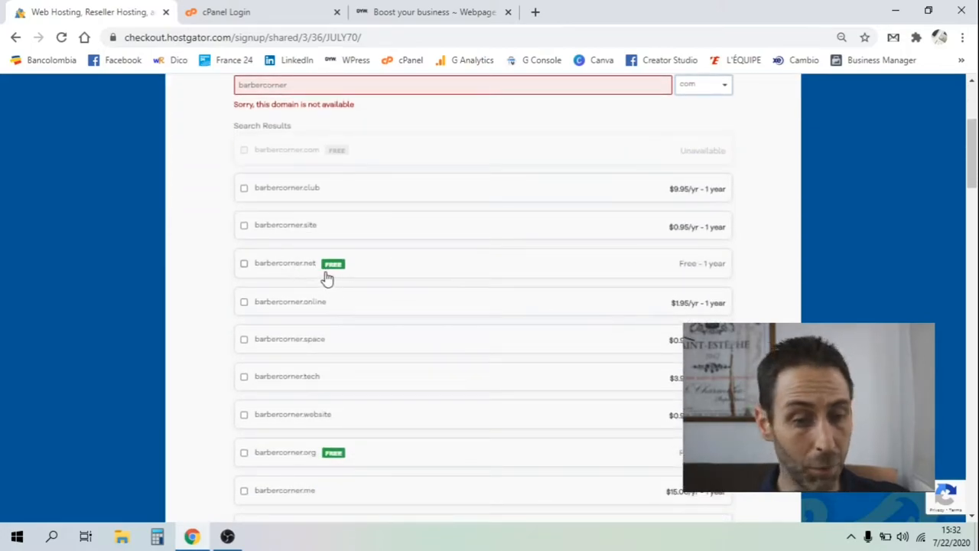
{"action": "mouse_move", "coordinate": [344, 335]}
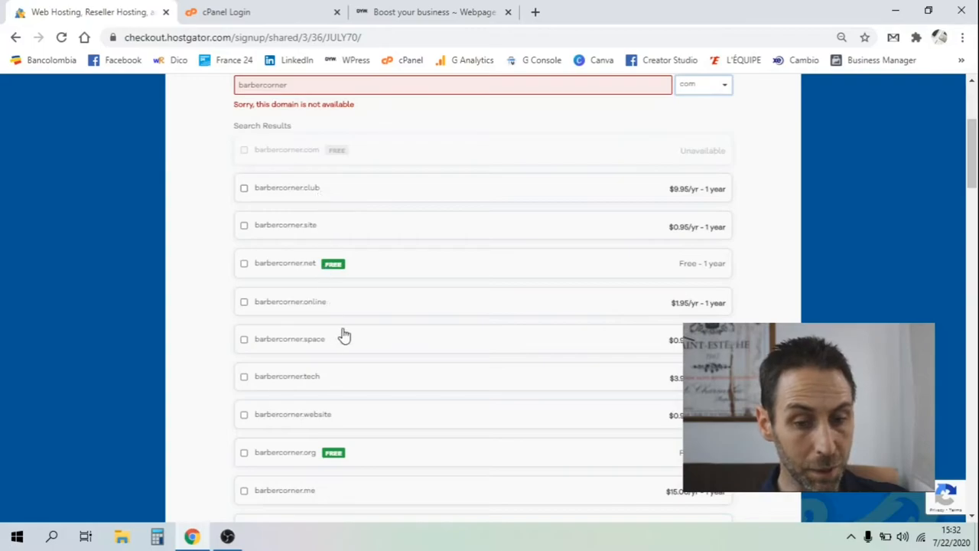
{"action": "mouse_move", "coordinate": [699, 189]}
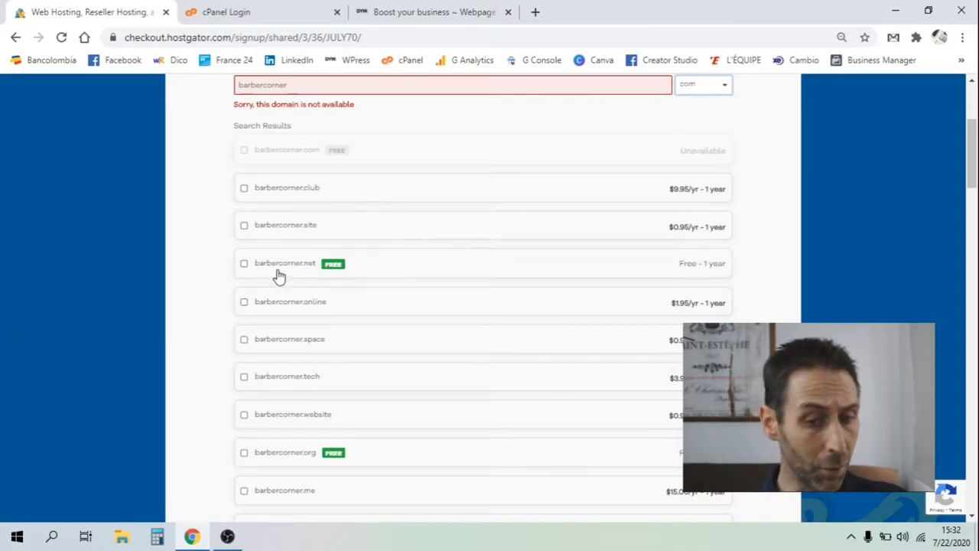
{"action": "mouse_move", "coordinate": [715, 282]}
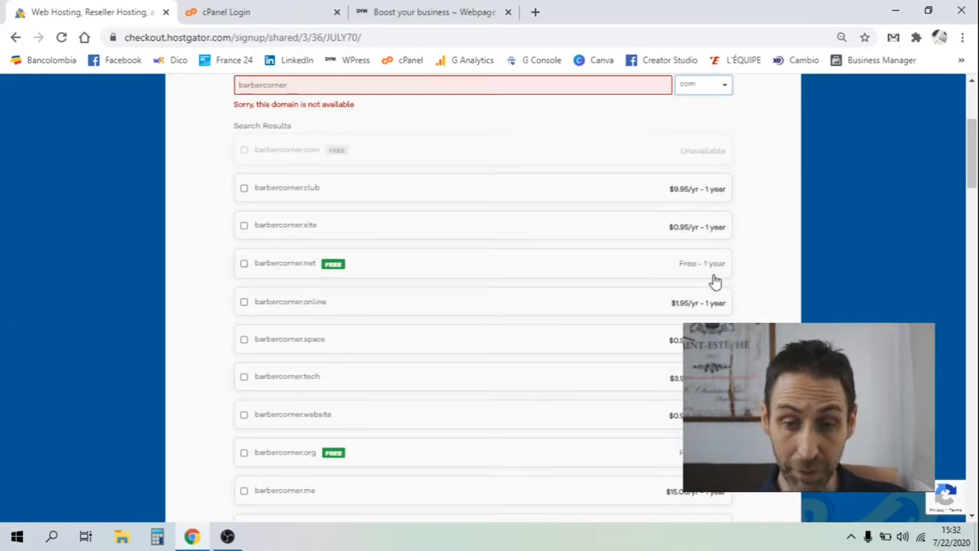
Step: Keep the Baby package on a 36-month billing cycle for barbercorner.net
{"action": "scroll", "scroll_direction": "down", "scroll_amount": 3}
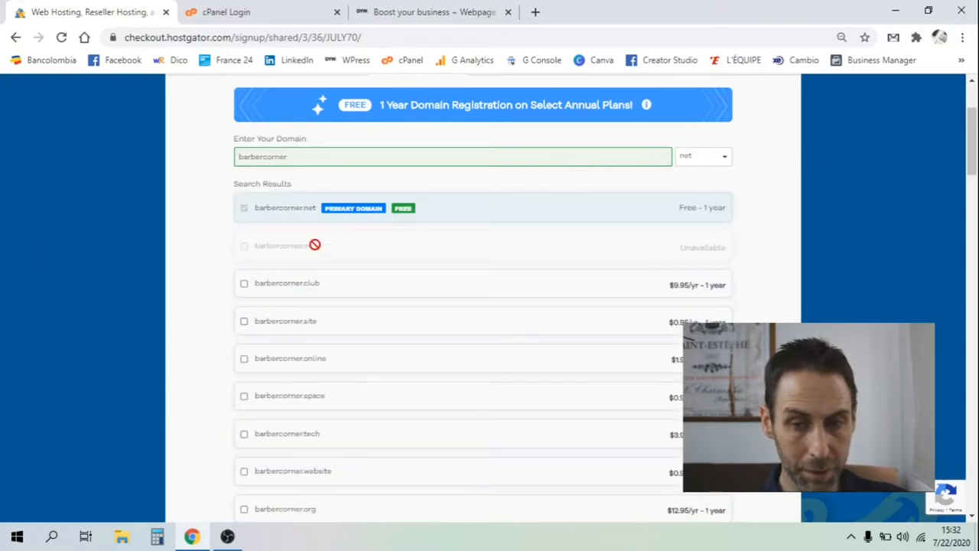
{"action": "scroll", "scroll_direction": "down", "scroll_amount": 3}
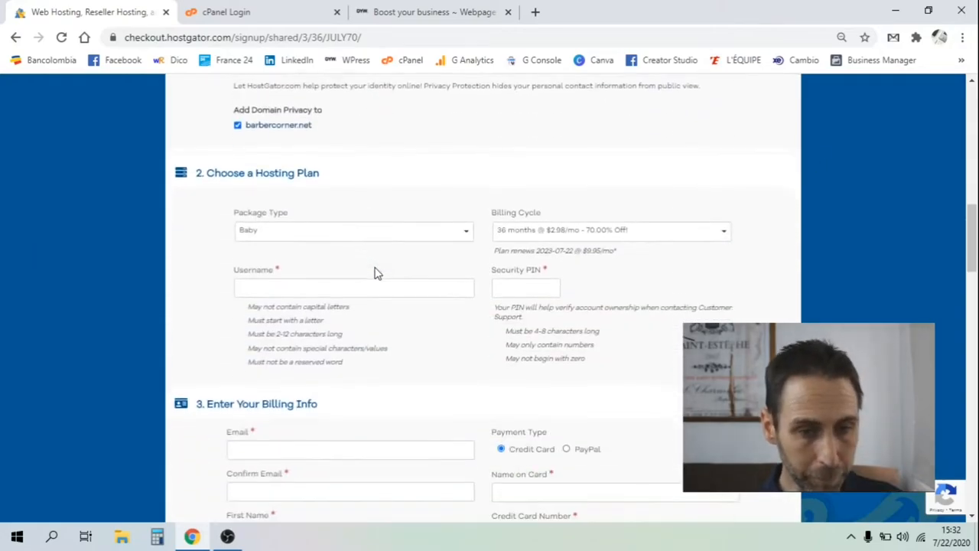
{"action": "mouse_move", "coordinate": [344, 231]}
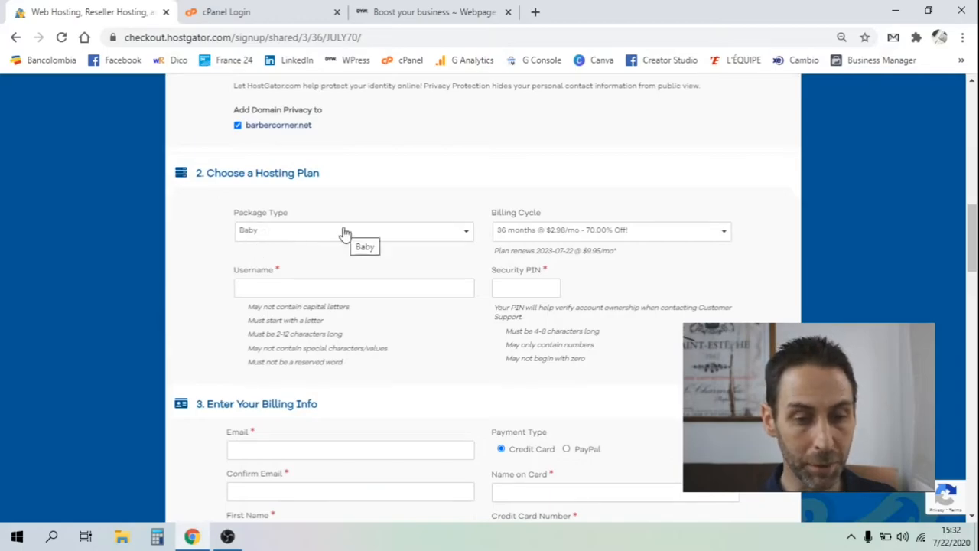
{"action": "left_click", "coordinate": [352, 229]}
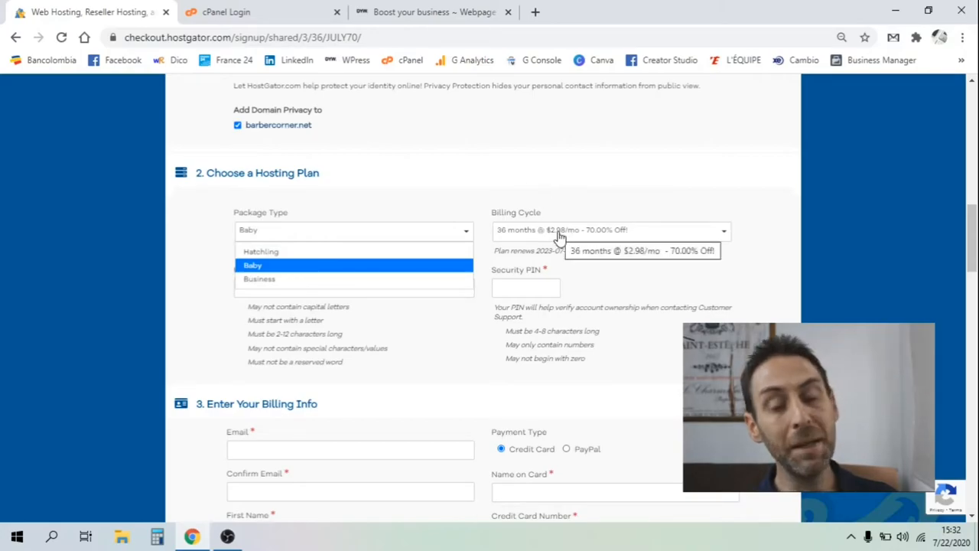
{"action": "left_click", "coordinate": [611, 230]}
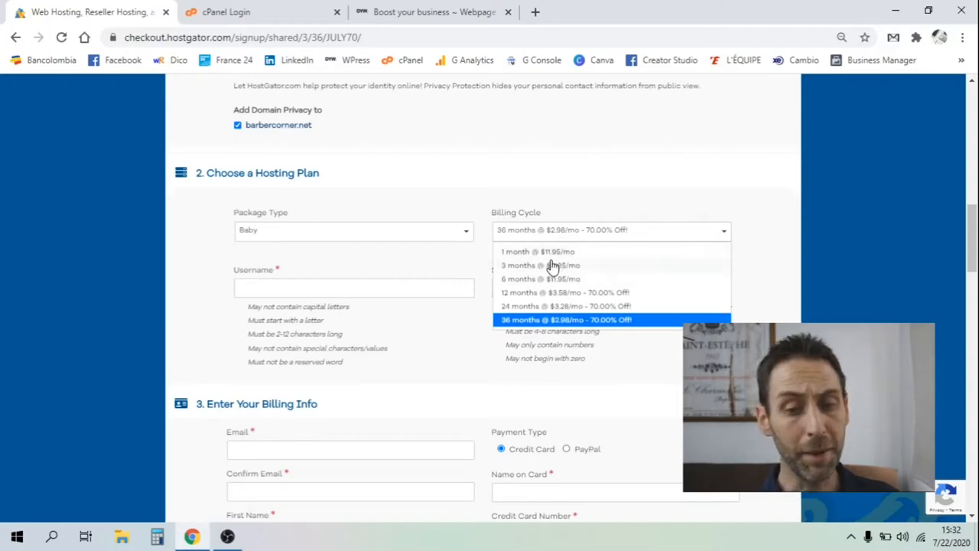
{"action": "mouse_move", "coordinate": [594, 279]}
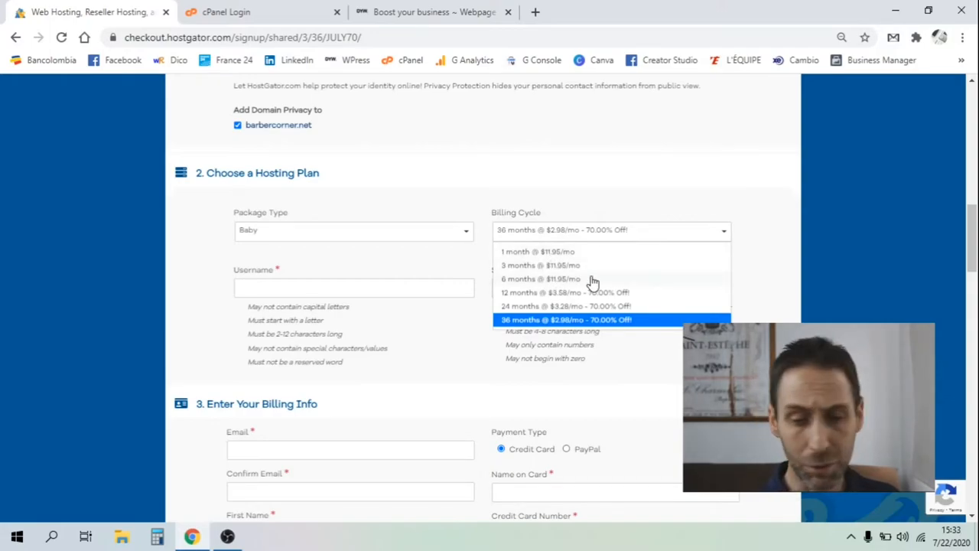
{"action": "mouse_move", "coordinate": [593, 320]}
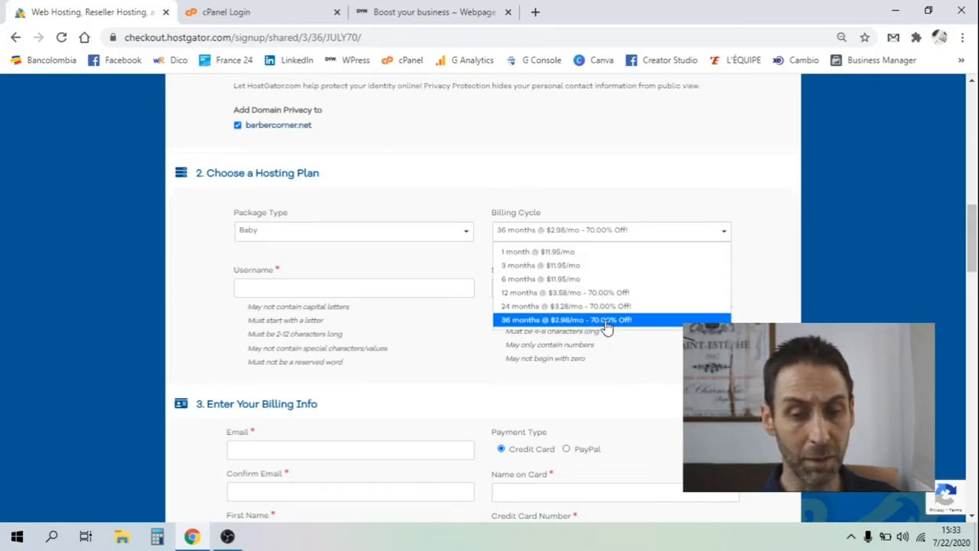
{"action": "mouse_move", "coordinate": [597, 292]}
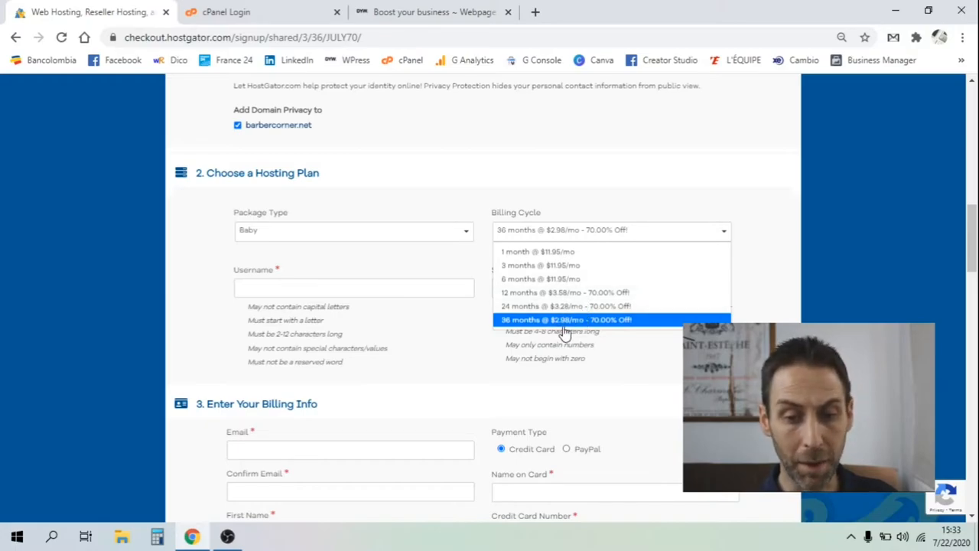
{"action": "left_click", "coordinate": [566, 320]}
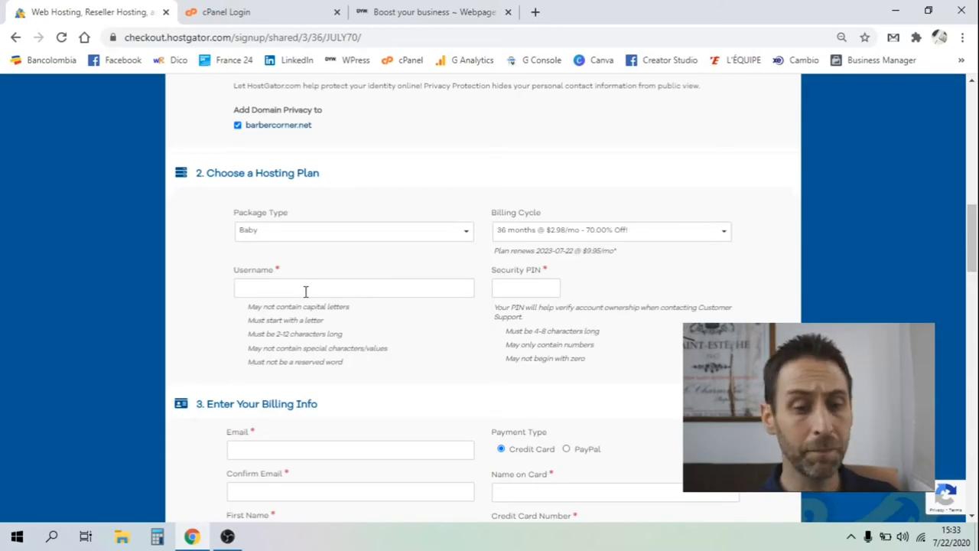
{"action": "scroll", "scroll_direction": "down", "scroll_amount": 3}
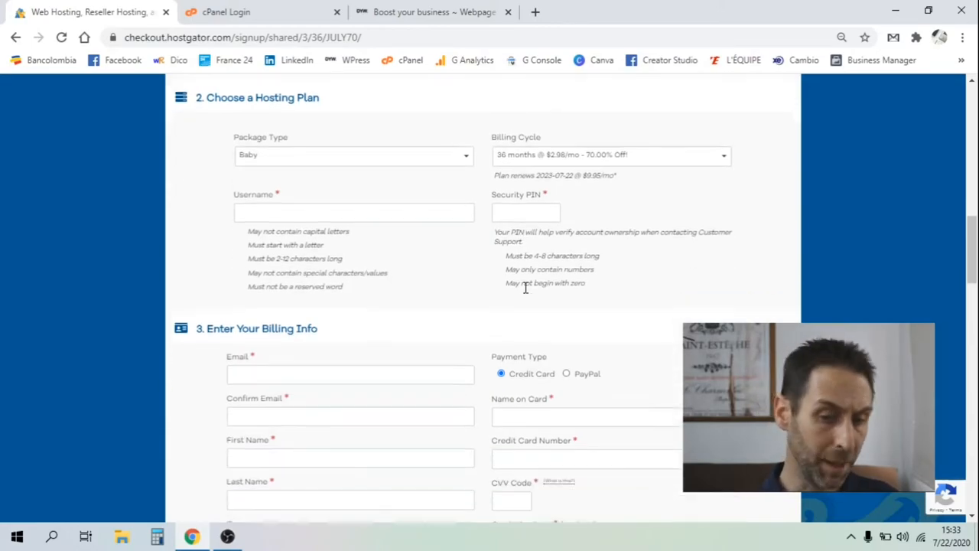
{"action": "scroll", "scroll_direction": "down", "scroll_amount": 3}
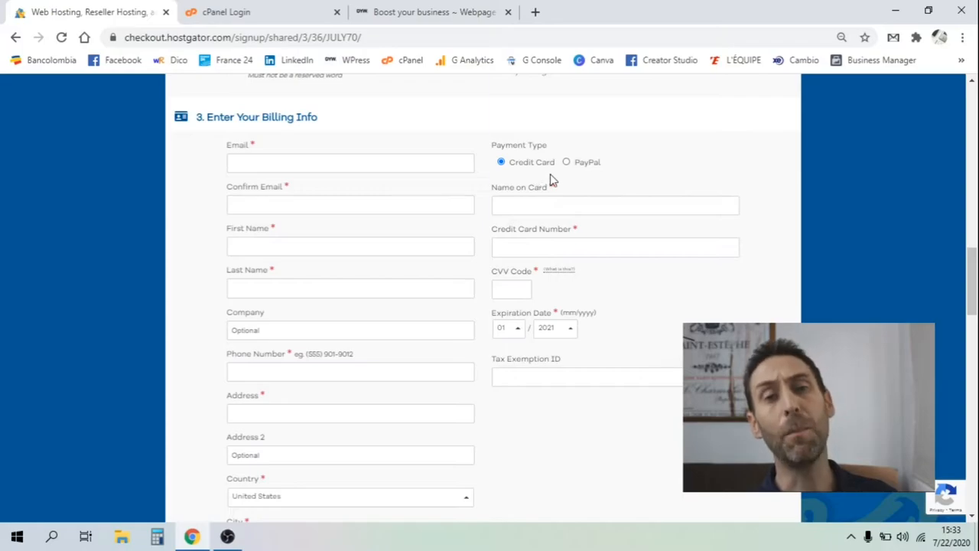
{"action": "mouse_move", "coordinate": [573, 175]}
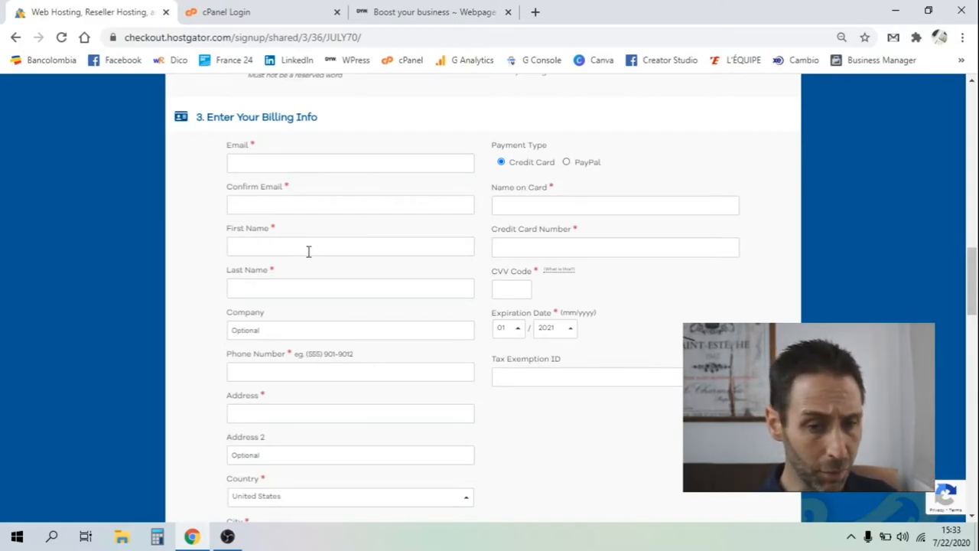
{"action": "scroll", "scroll_direction": "down", "scroll_amount": 3}
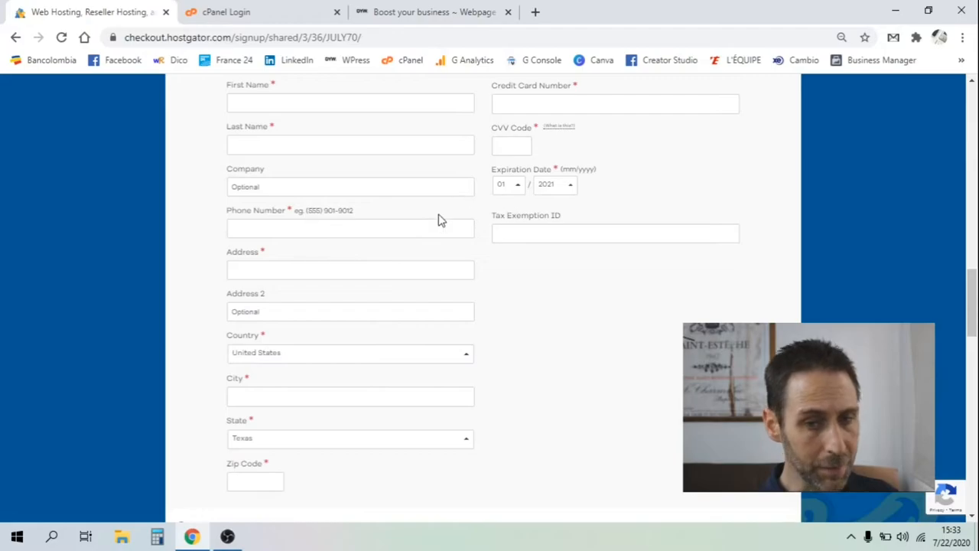
{"action": "scroll", "scroll_direction": "down", "scroll_amount": 3}
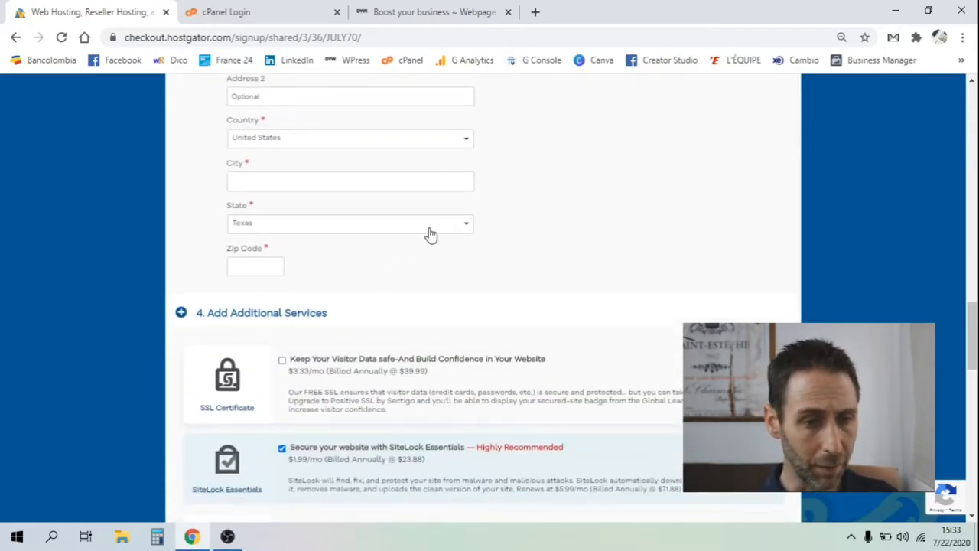
{"action": "scroll", "scroll_direction": "down", "scroll_amount": 3}
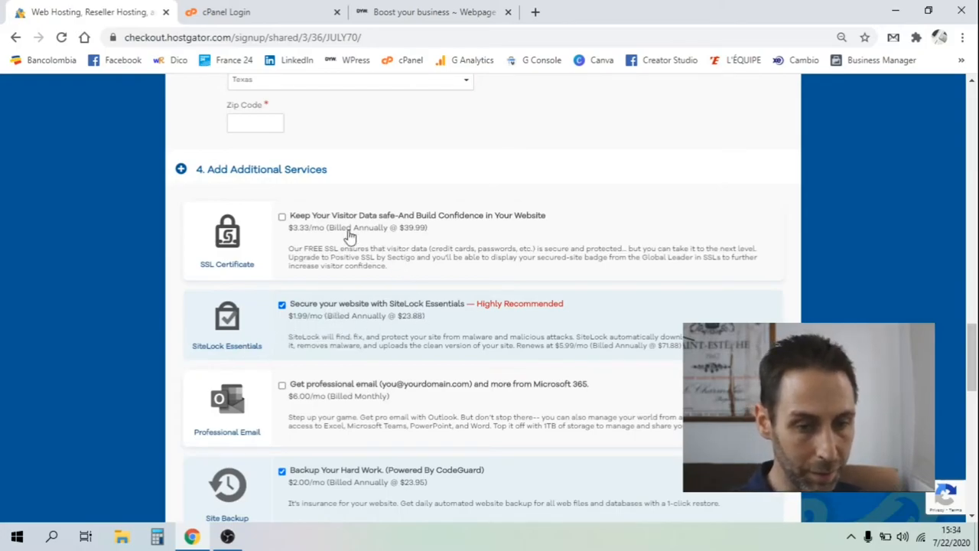
{"action": "scroll", "scroll_direction": "down", "scroll_amount": 3}
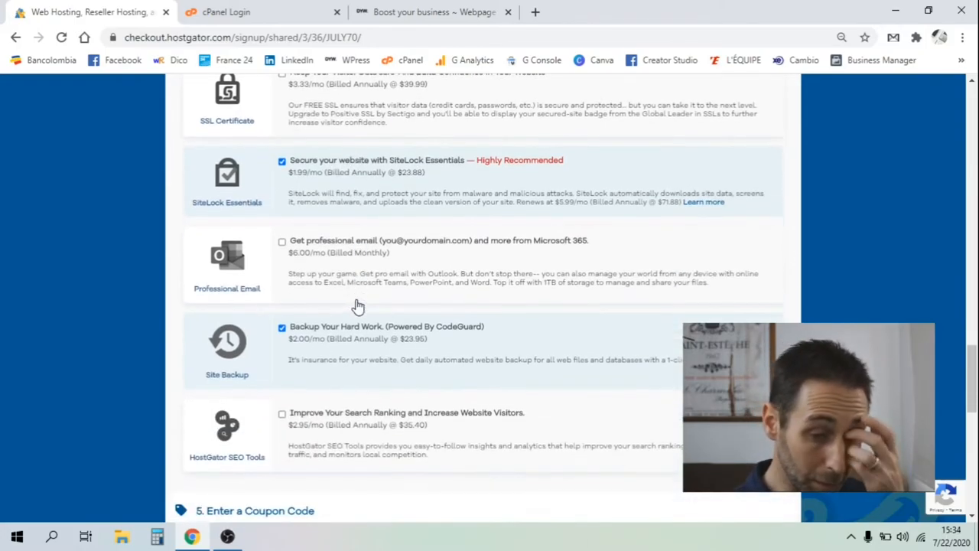
{"action": "scroll", "scroll_direction": "down", "scroll_amount": 3}
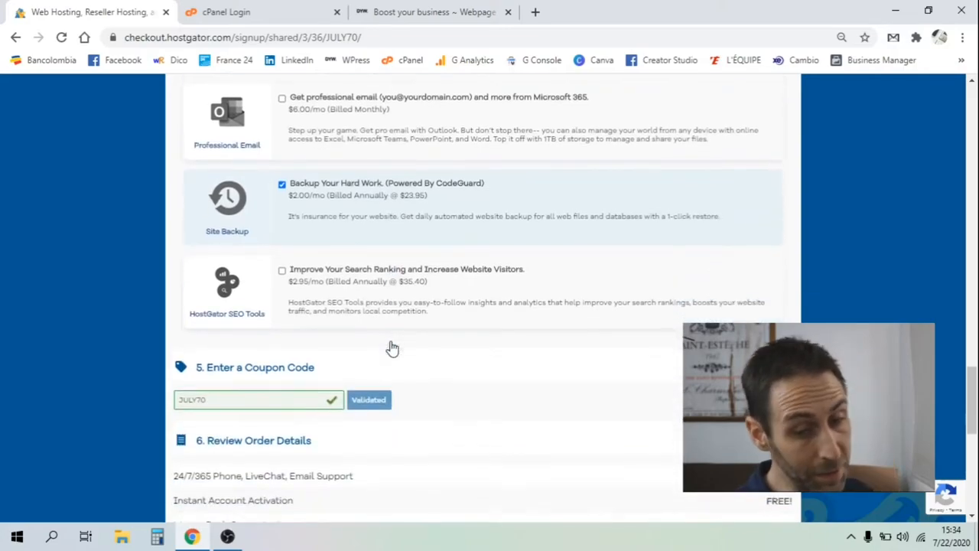
{"action": "mouse_move", "coordinate": [365, 283]}
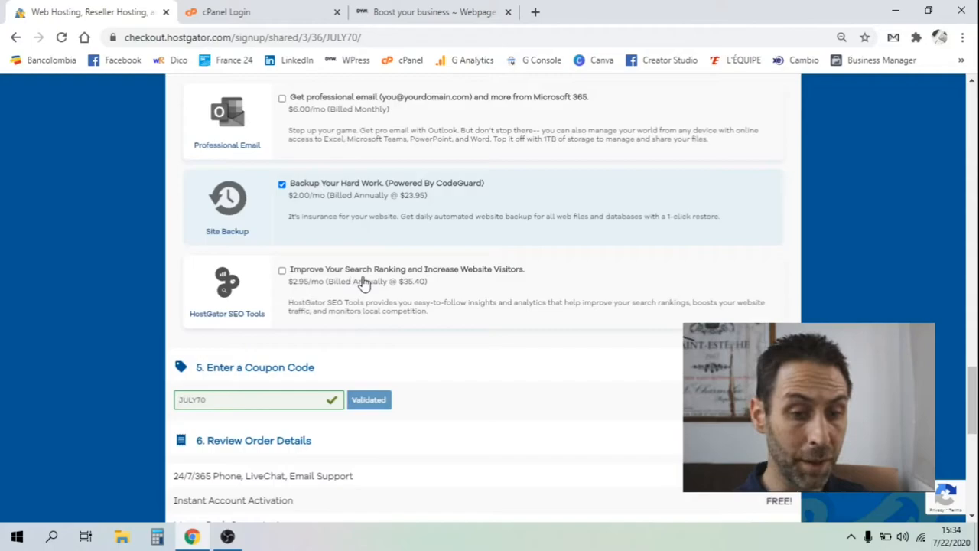
{"action": "scroll", "scroll_direction": "up", "scroll_amount": 3}
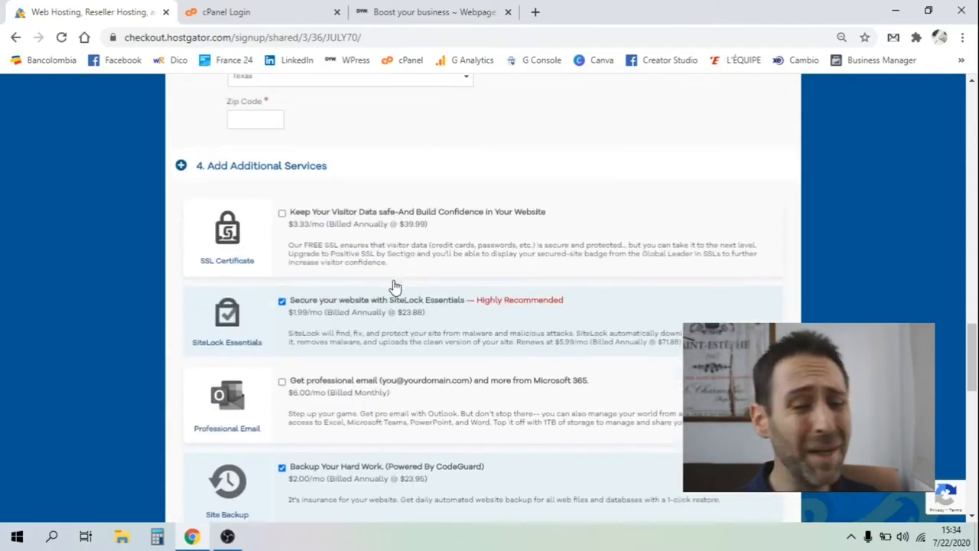
{"action": "scroll", "scroll_direction": "down", "scroll_amount": 3}
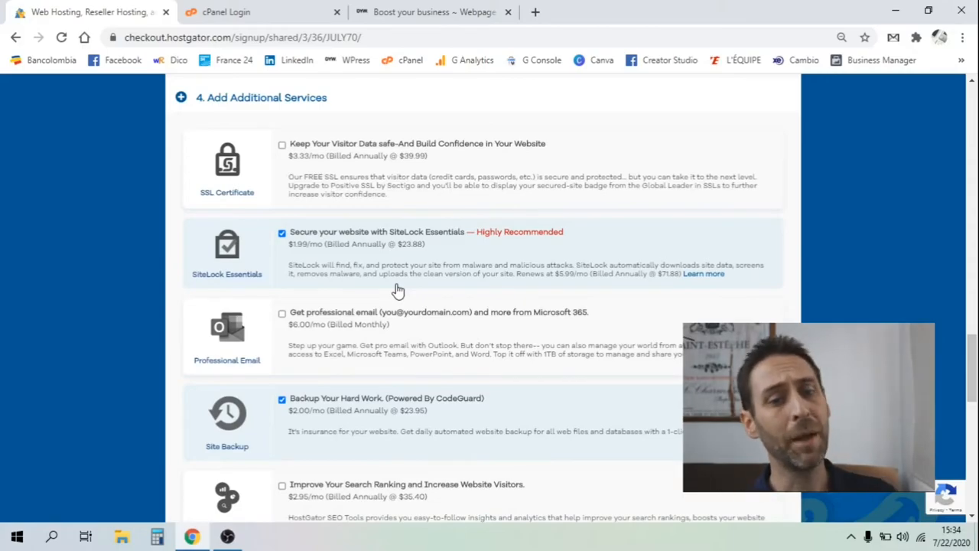
{"action": "mouse_move", "coordinate": [505, 302]}
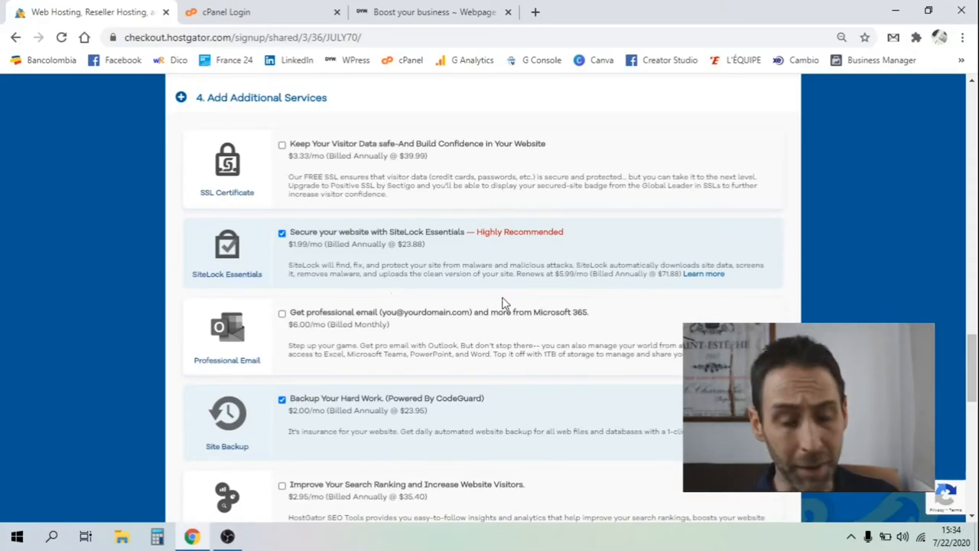
{"action": "scroll", "scroll_direction": "down", "scroll_amount": 3}
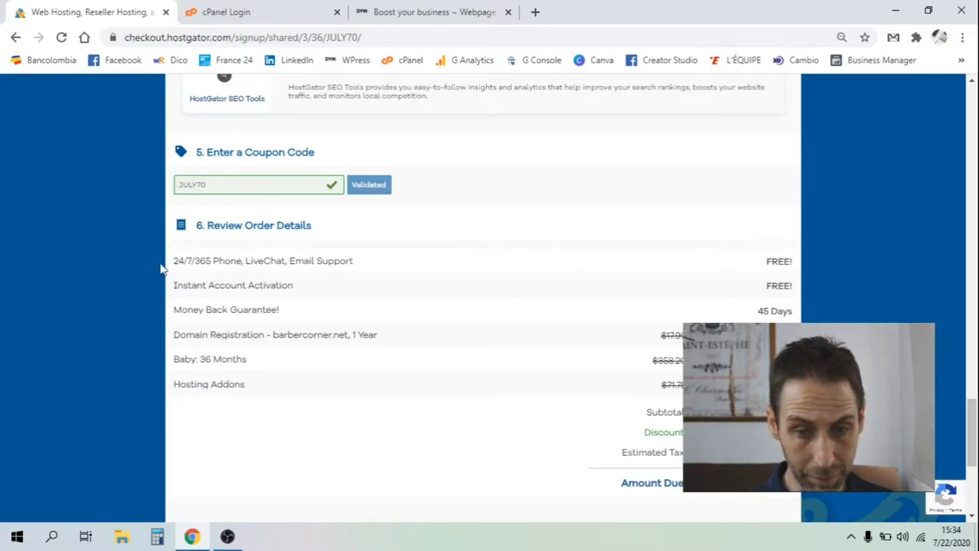
Step: Uncheck the SiteLock Essentials and Site Backup add-ons, bringing the order total to $155.94
{"action": "scroll", "scroll_direction": "down", "scroll_amount": 3}
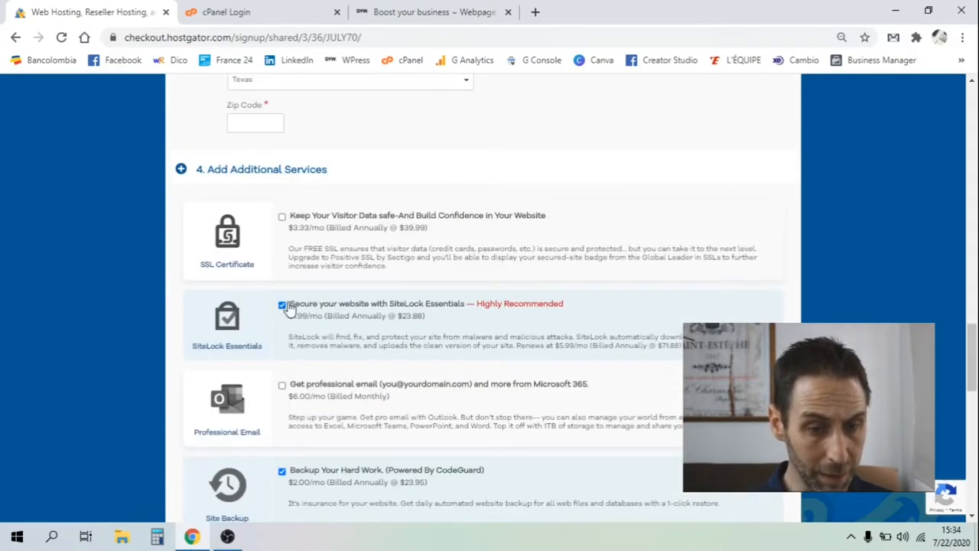
{"action": "scroll", "scroll_direction": "down", "scroll_amount": 3}
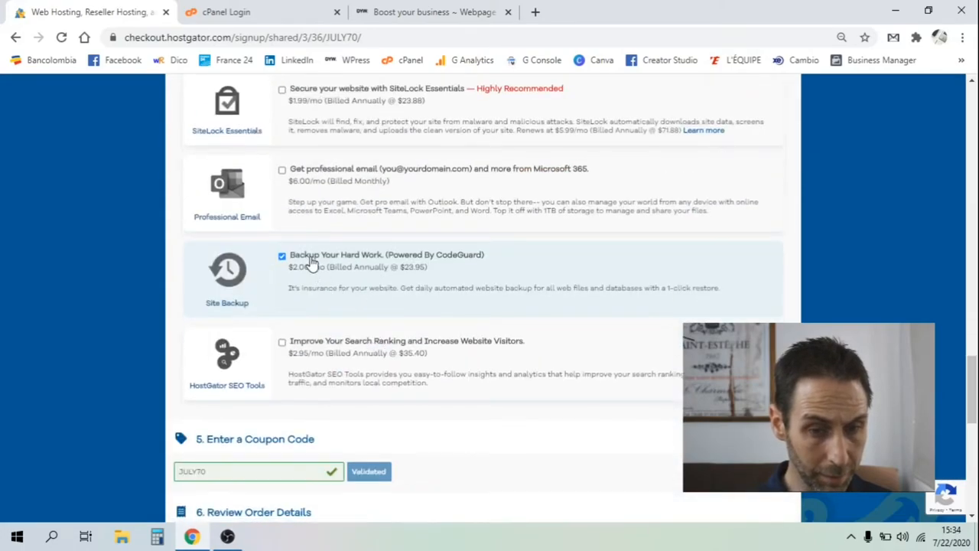
{"action": "left_click", "coordinate": [282, 255]}
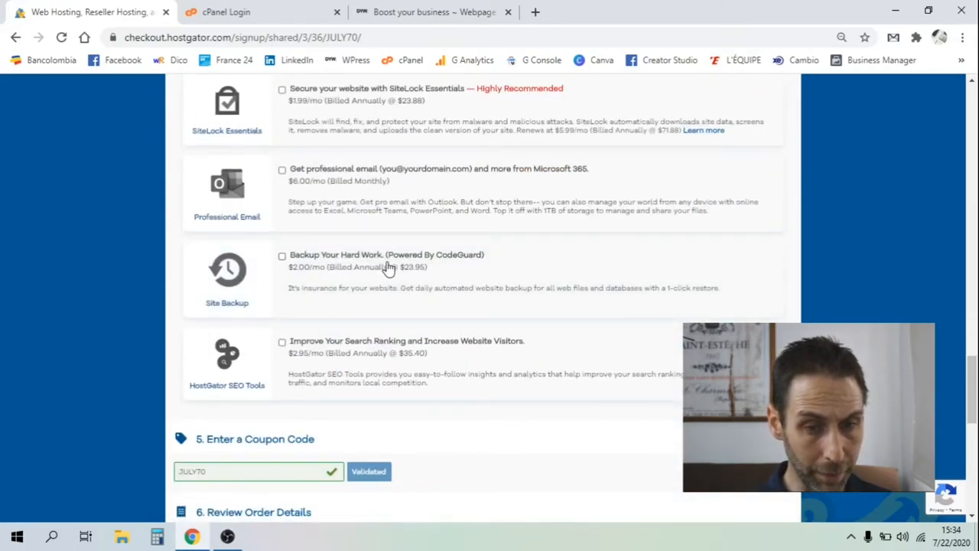
{"action": "scroll", "scroll_direction": "down", "scroll_amount": 3}
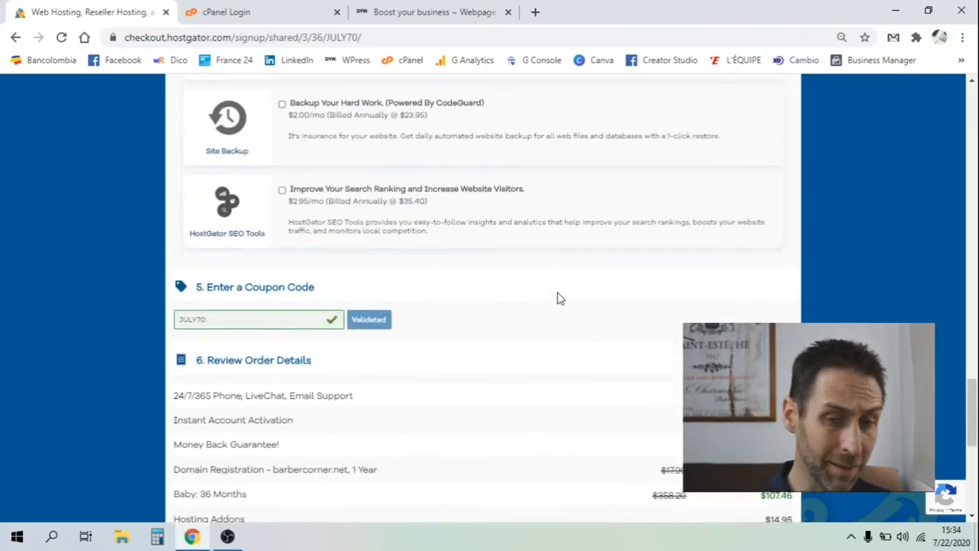
{"action": "scroll", "scroll_direction": "up", "scroll_amount": 3}
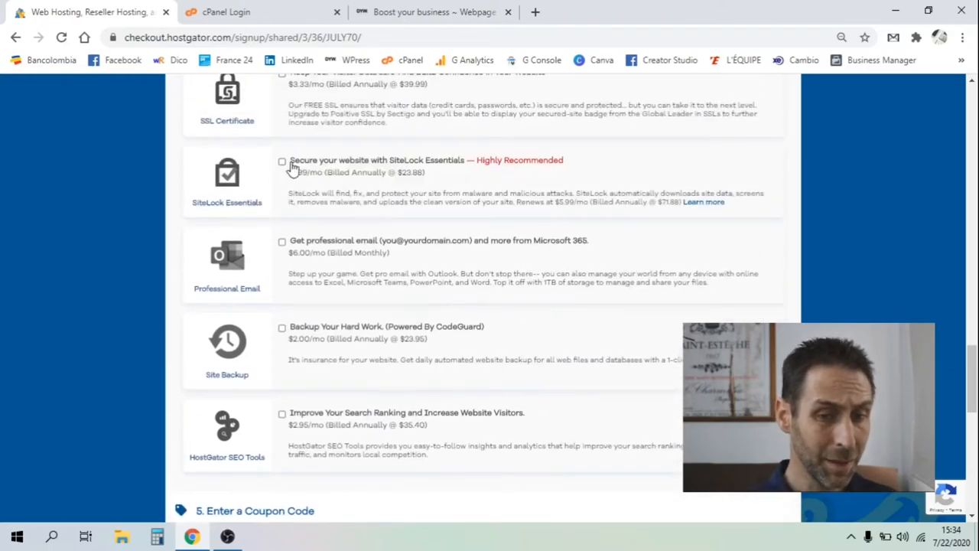
{"action": "scroll", "scroll_direction": "down", "scroll_amount": 3}
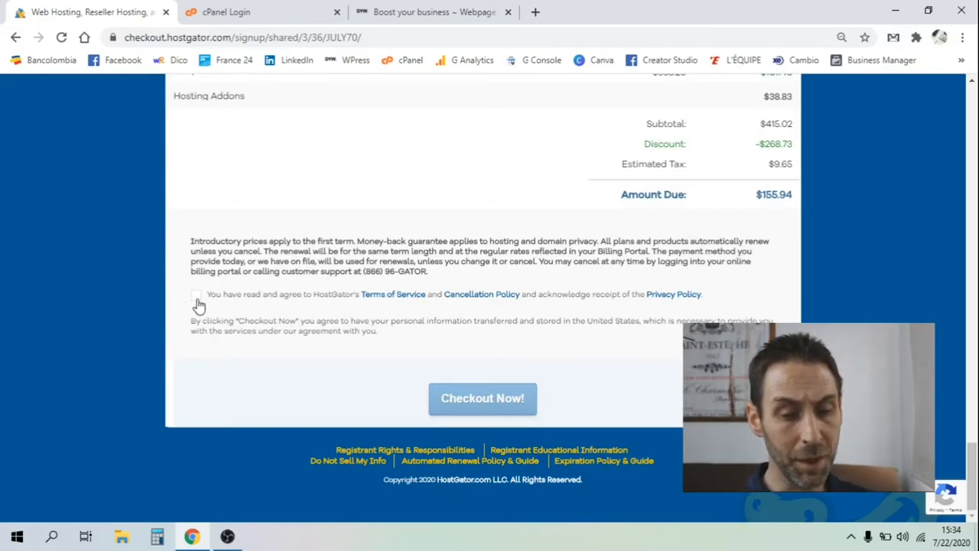
Step: Accept the Terms of Service, with SiteLock Essentials kept and CodeGuard backup excluded
{"action": "left_click", "coordinate": [196, 295]}
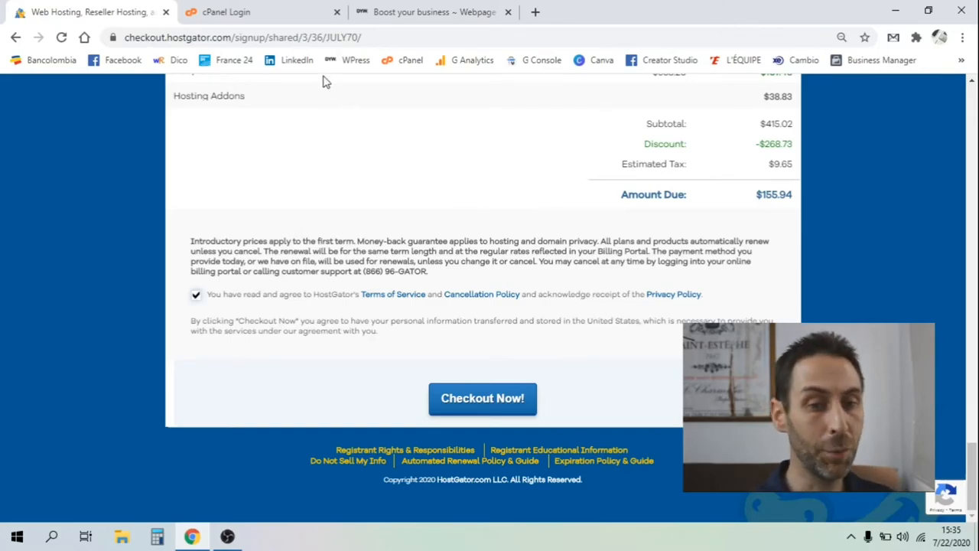
{"action": "mouse_move", "coordinate": [297, 32]}
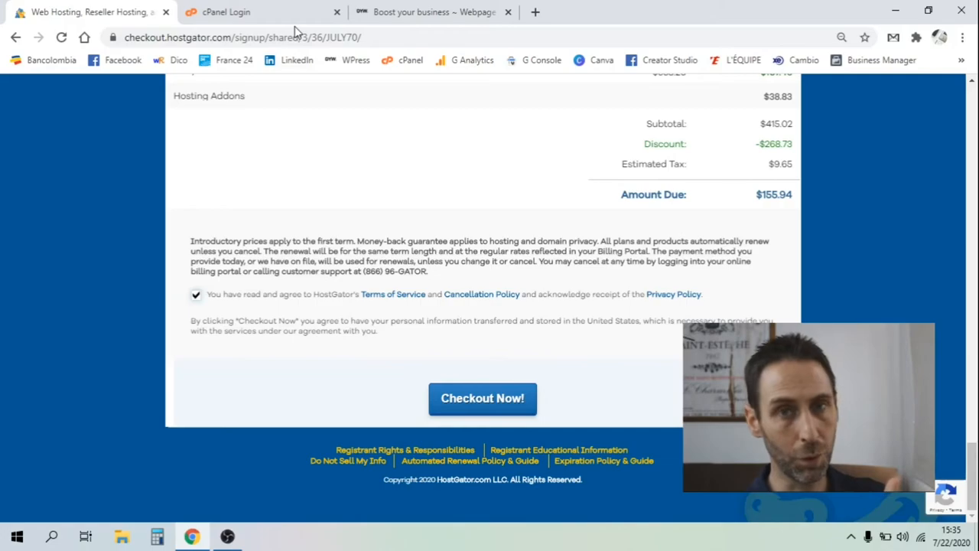
{"action": "left_click", "coordinate": [225, 12]}
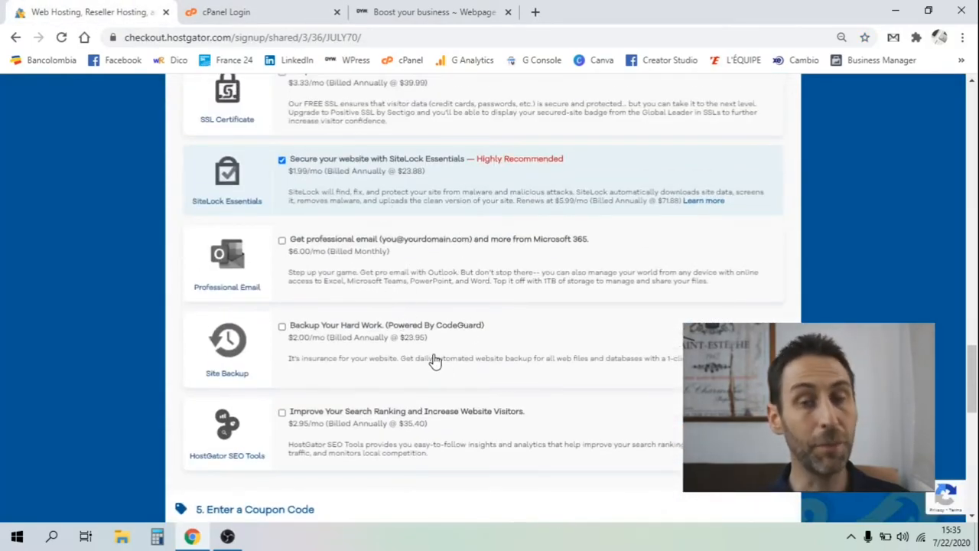
Step: Log into cPanel for the hosting account and scroll to the Softaculous Apps Installer
{"action": "left_click", "coordinate": [225, 11]}
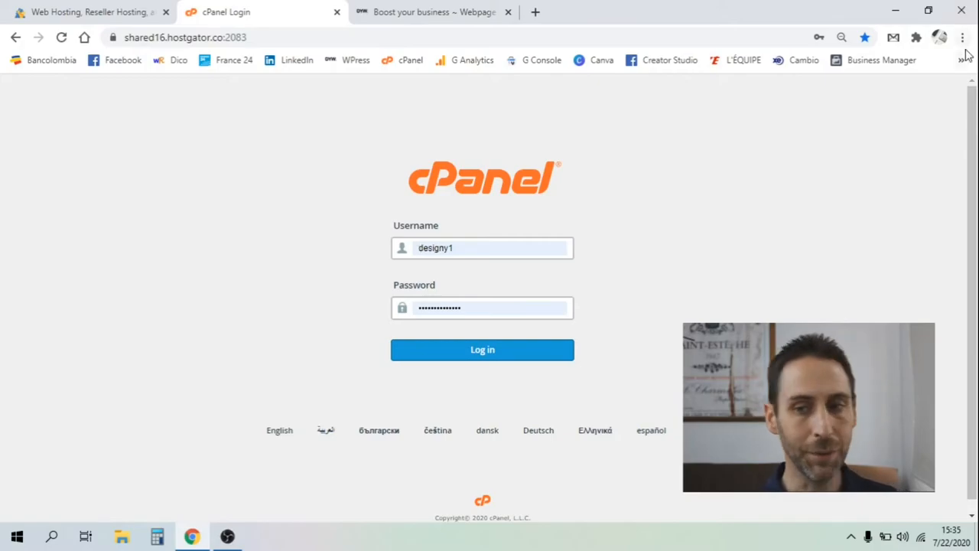
{"action": "left_click", "coordinate": [962, 37]}
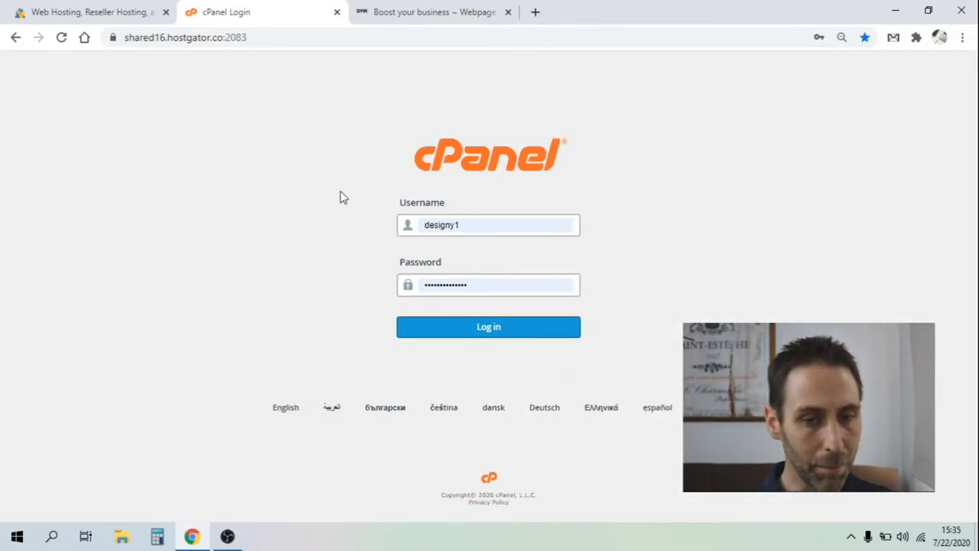
{"action": "left_click", "coordinate": [490, 224]}
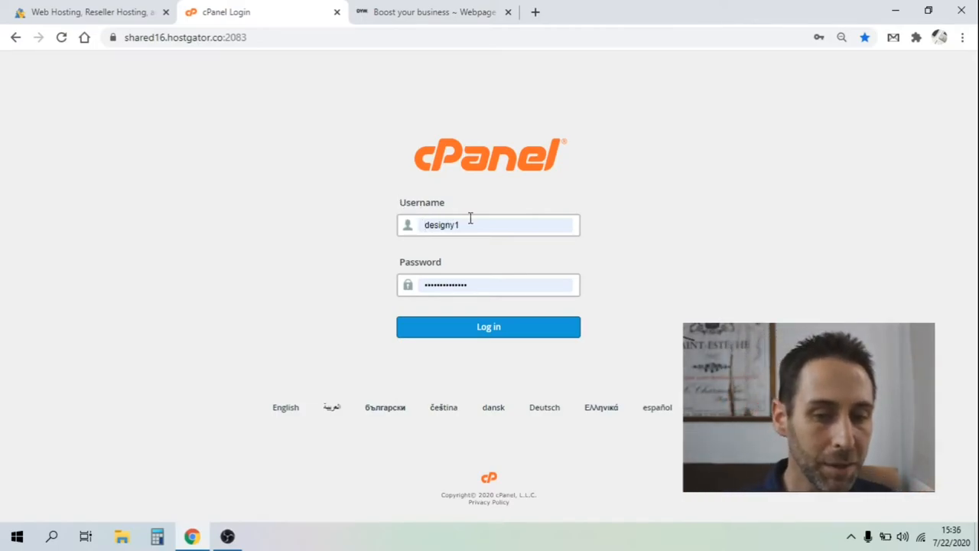
{"action": "left_click", "coordinate": [488, 327]}
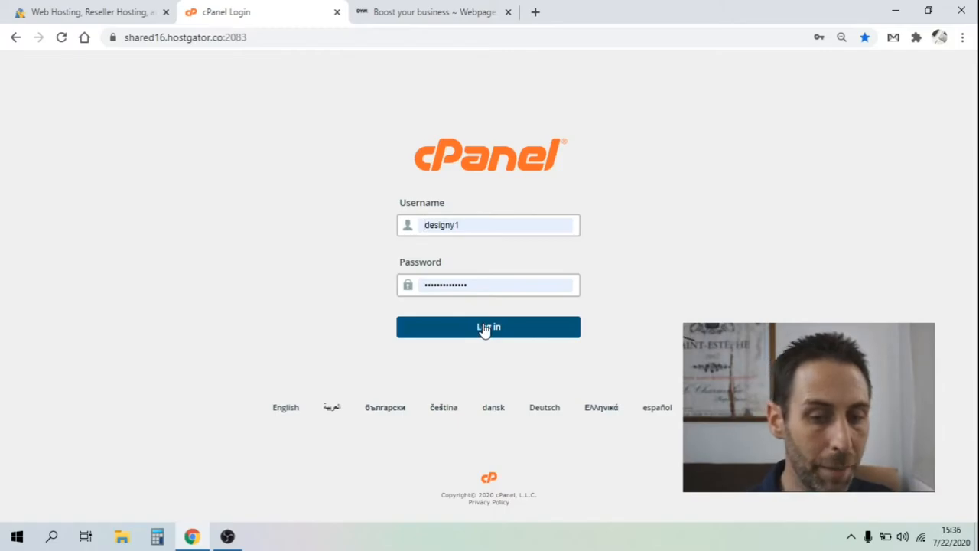
{"action": "left_click", "coordinate": [488, 327]}
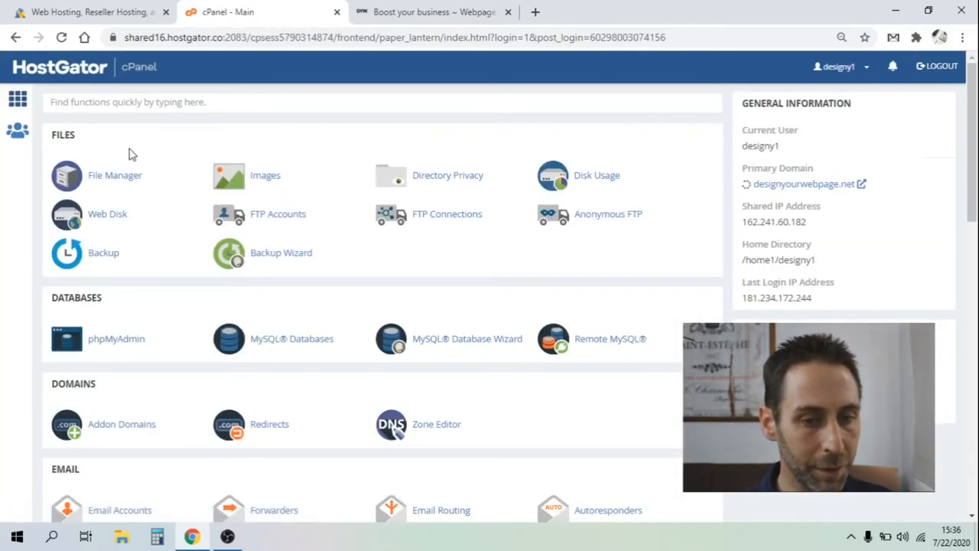
{"action": "scroll", "scroll_direction": "down", "scroll_amount": 3}
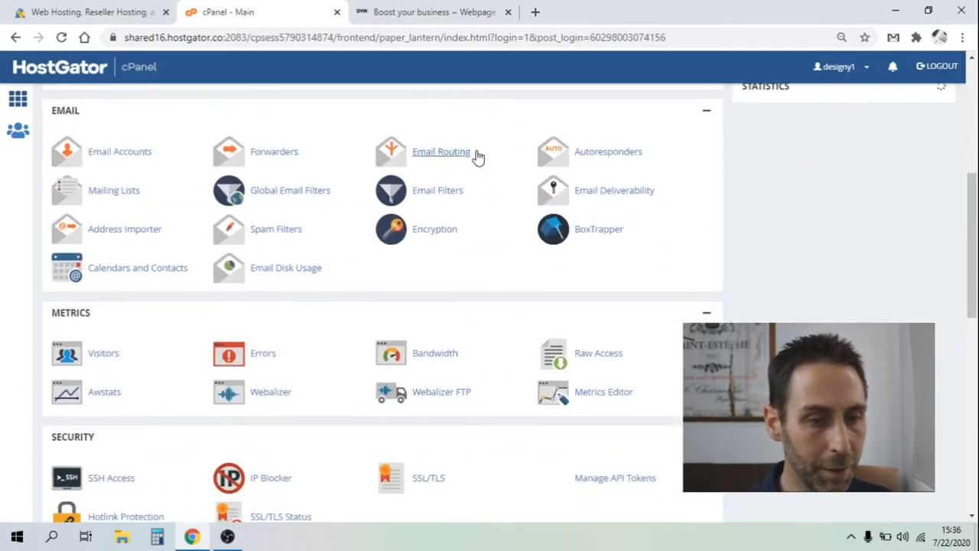
{"action": "scroll", "scroll_direction": "down", "scroll_amount": 3}
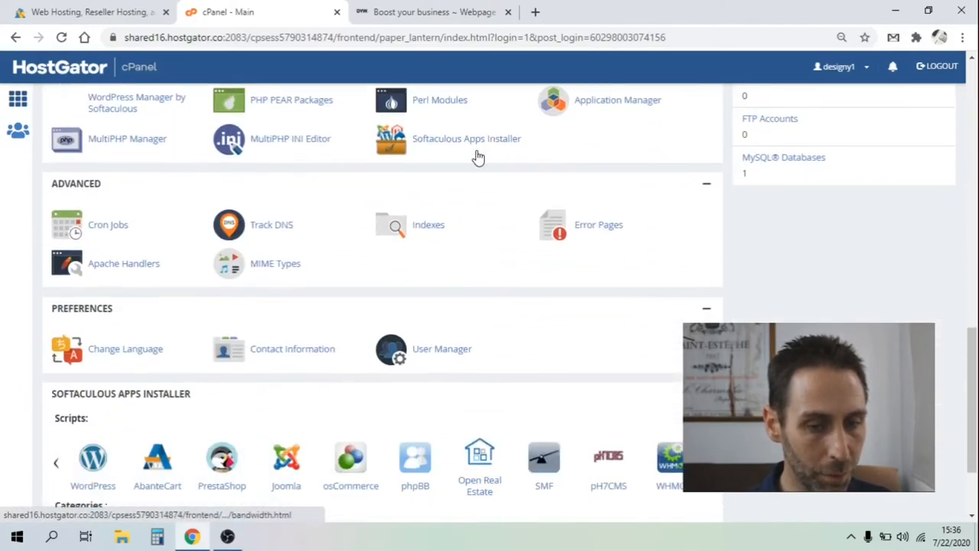
{"action": "scroll", "scroll_direction": "down", "scroll_amount": 3}
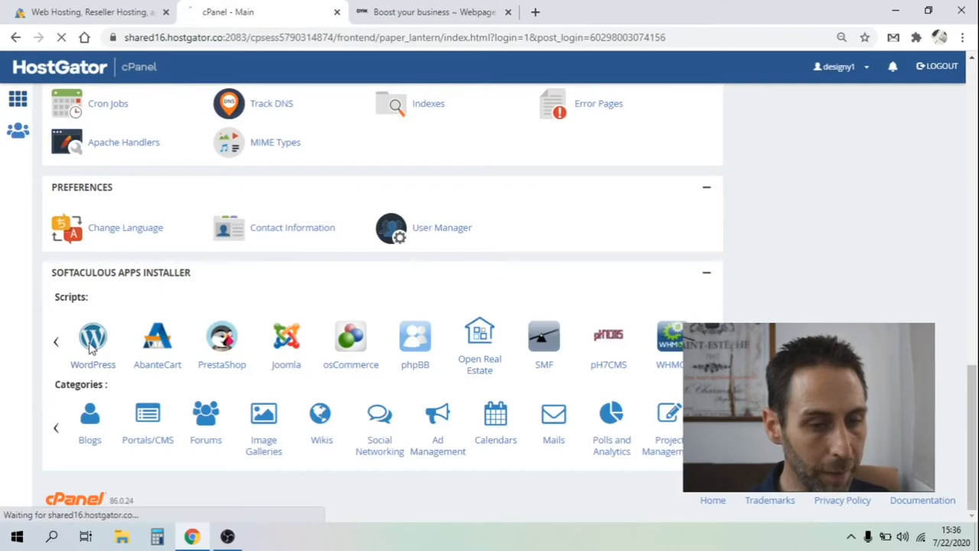
Step: Open WordPress in Softaculous to see its quick and custom install options
{"action": "left_click", "coordinate": [92, 336]}
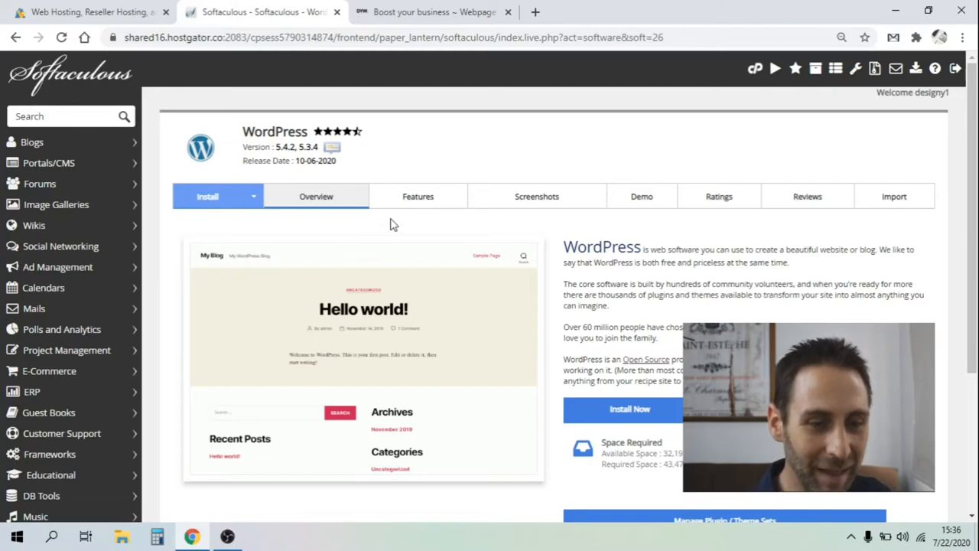
{"action": "scroll", "scroll_direction": "down", "scroll_amount": 3}
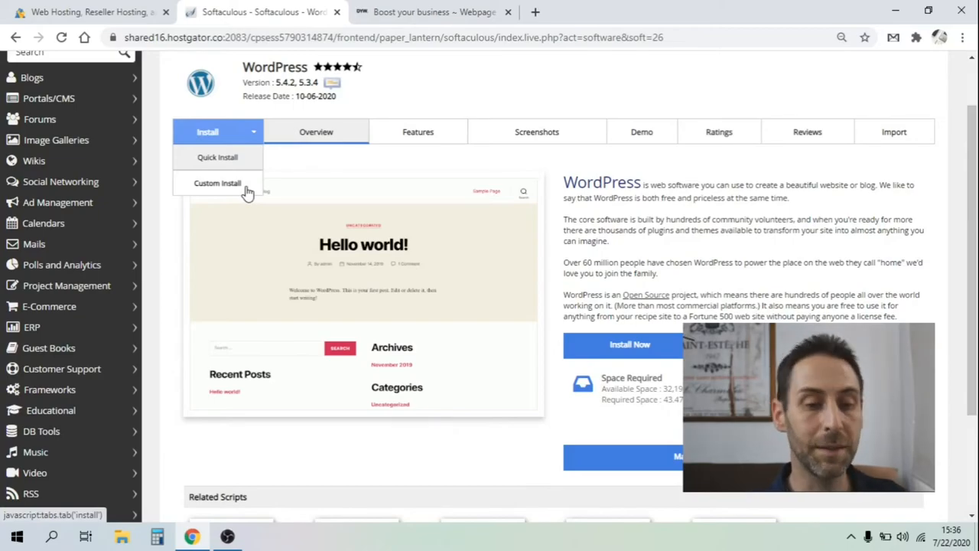
{"action": "left_click", "coordinate": [217, 183]}
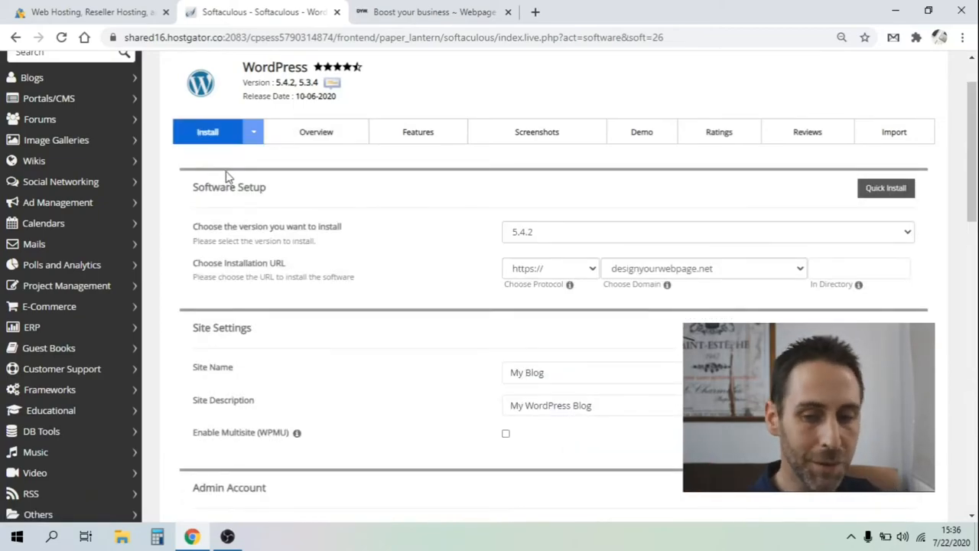
{"action": "mouse_move", "coordinate": [608, 221]}
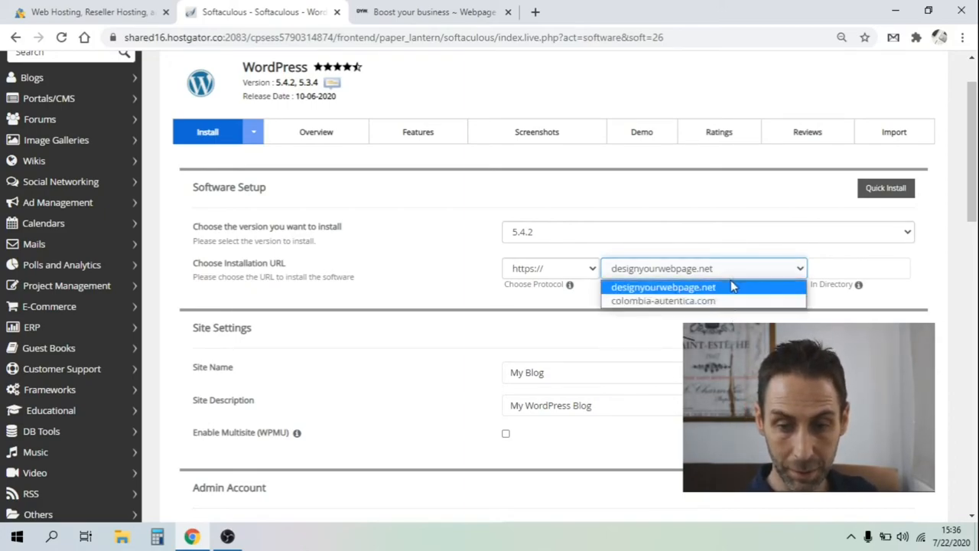
{"action": "left_click", "coordinate": [663, 287]}
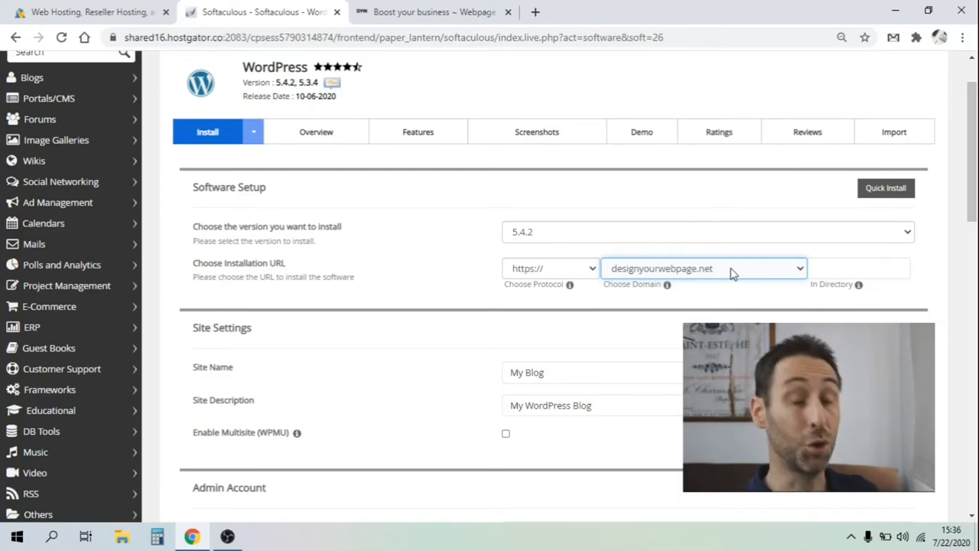
{"action": "mouse_move", "coordinate": [585, 374]}
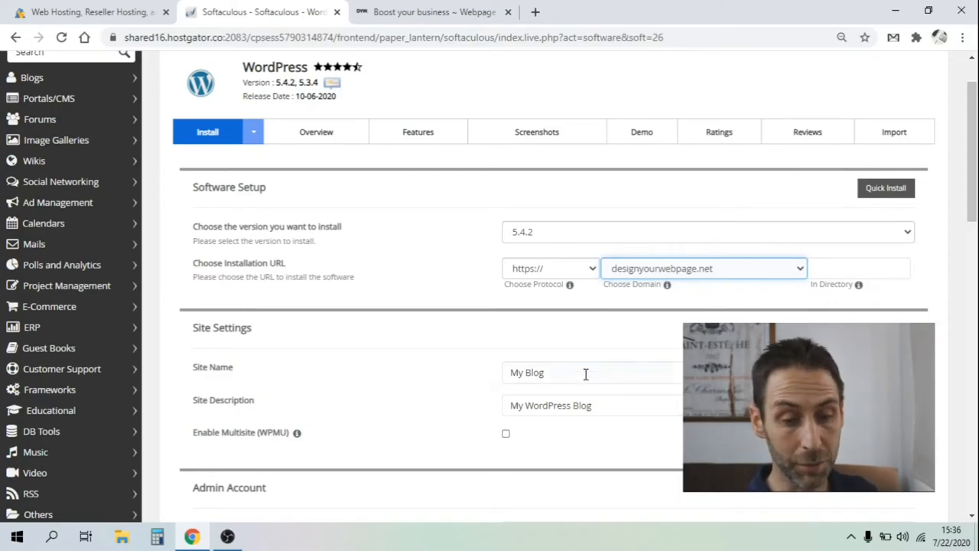
{"action": "scroll", "scroll_direction": "down", "scroll_amount": 3}
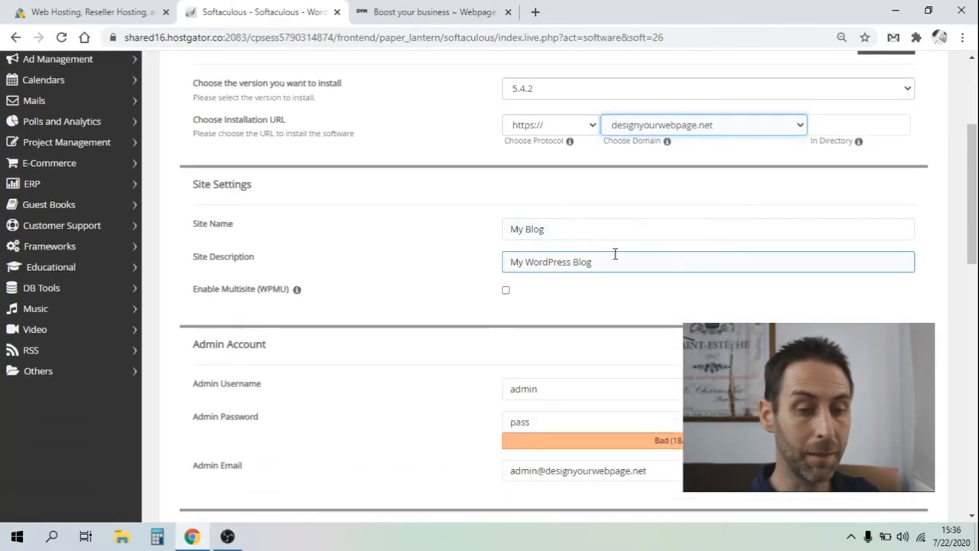
{"action": "scroll", "scroll_direction": "down", "scroll_amount": 3}
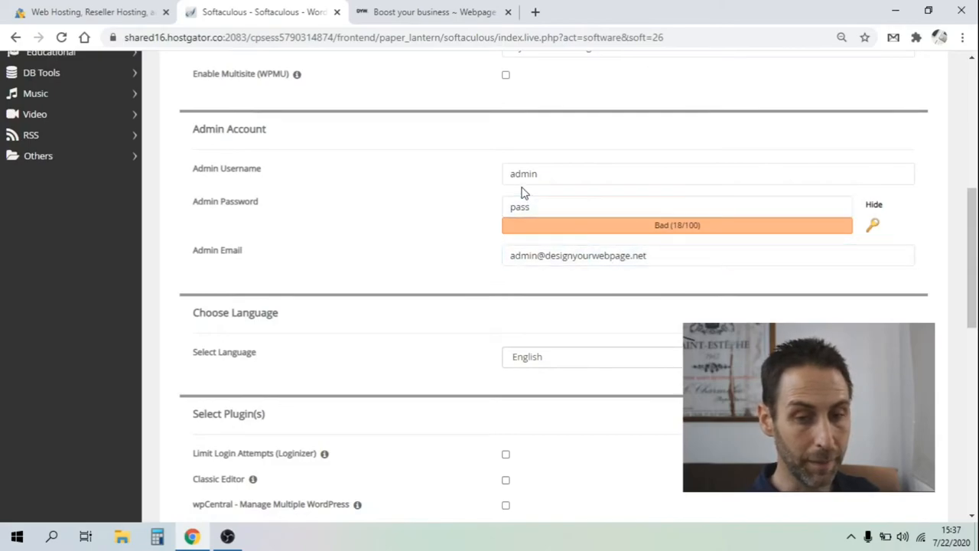
{"action": "mouse_move", "coordinate": [503, 144]}
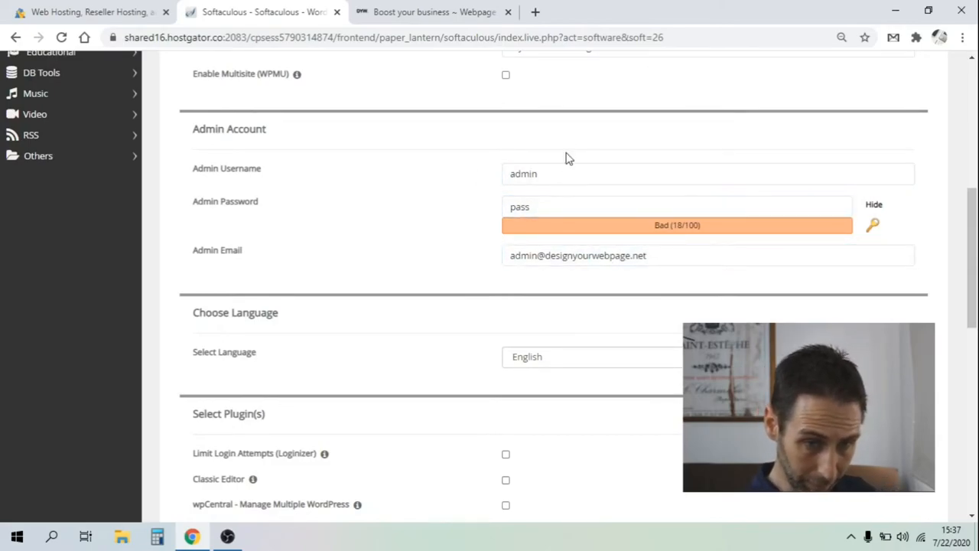
{"action": "left_click", "coordinate": [708, 255]}
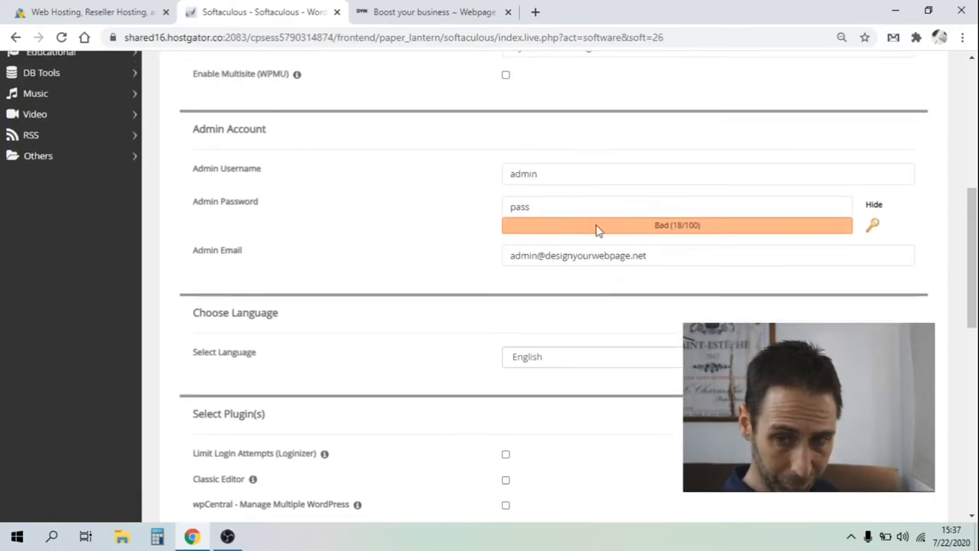
{"action": "mouse_move", "coordinate": [591, 307]}
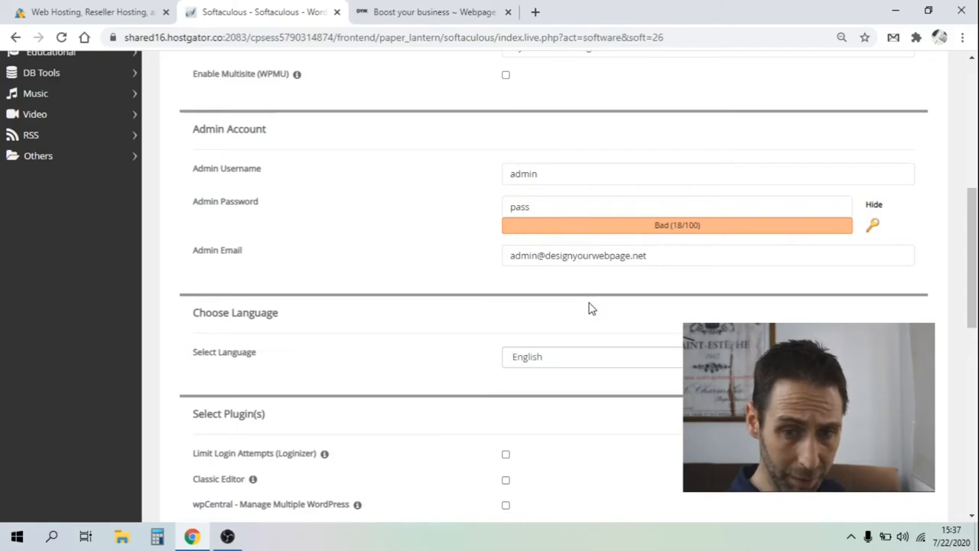
Step: Keep English and expand Advanced Options showing database wp669 and table prefix wpfr_
{"action": "left_click", "coordinate": [704, 142]}
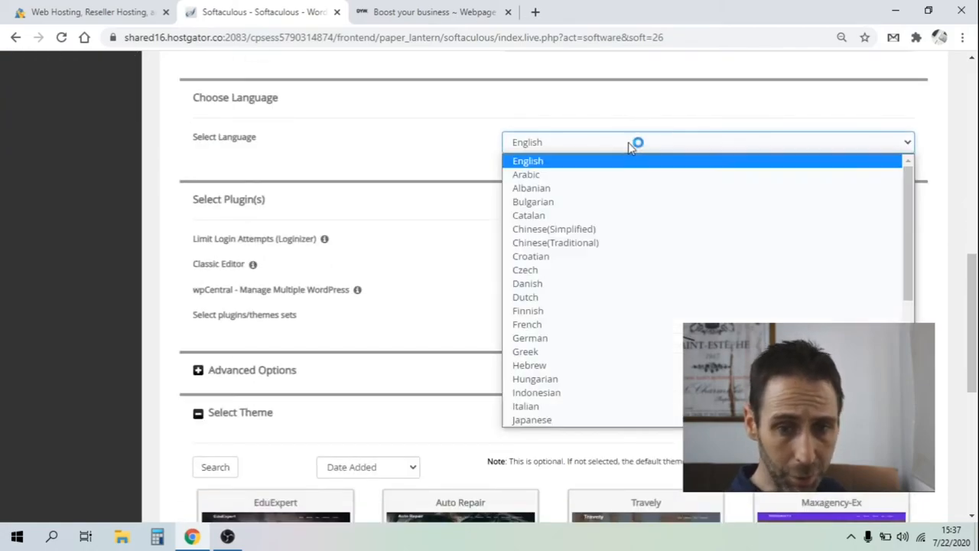
{"action": "left_click", "coordinate": [528, 160]}
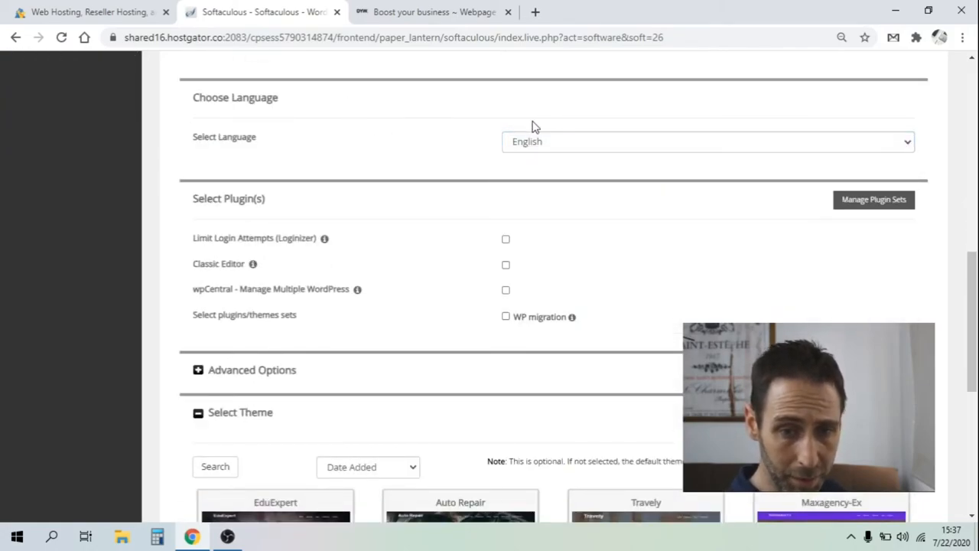
{"action": "scroll", "scroll_direction": "down", "scroll_amount": 3}
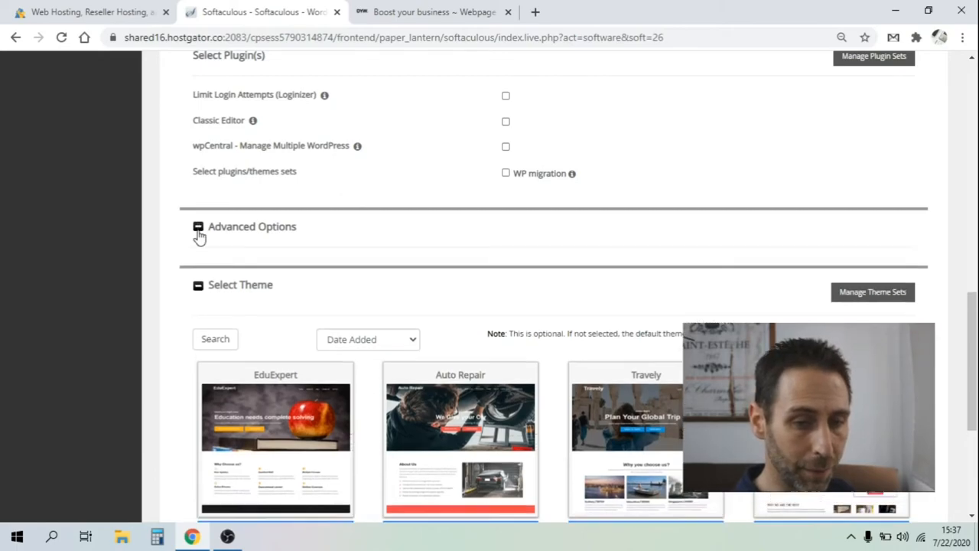
{"action": "left_click", "coordinate": [198, 226]}
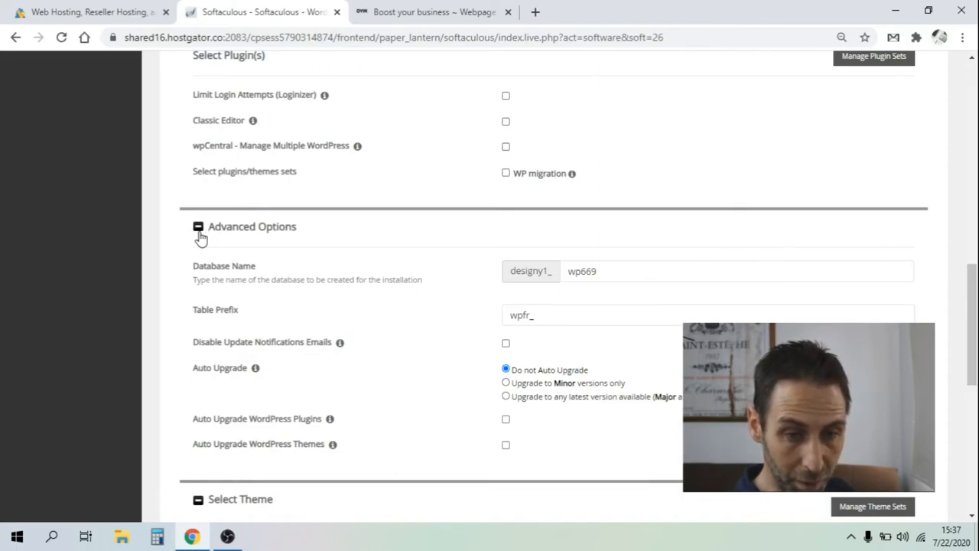
Step: Collapse Advanced Options, review the theme choices, and switch to the designyourwebpage.net tab
{"action": "left_click", "coordinate": [199, 225]}
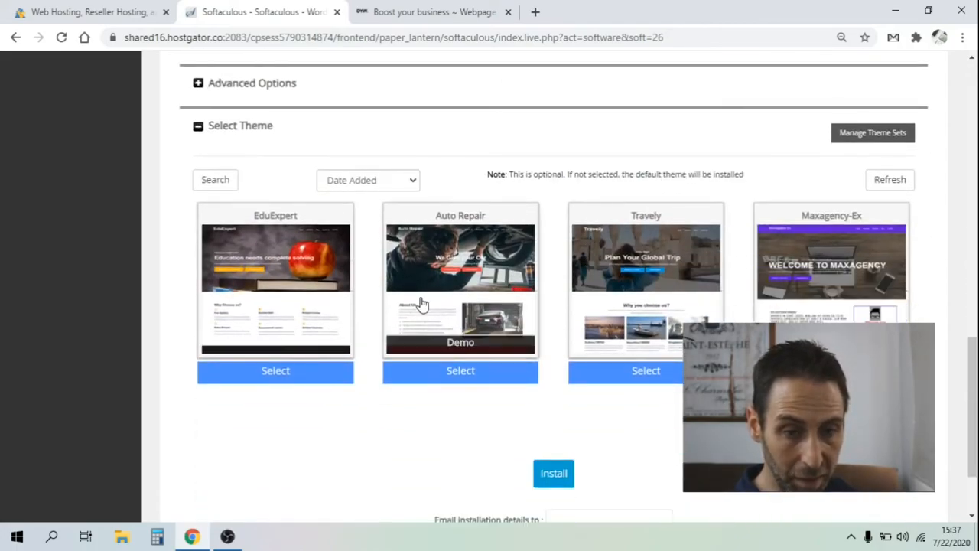
{"action": "mouse_move", "coordinate": [855, 277]}
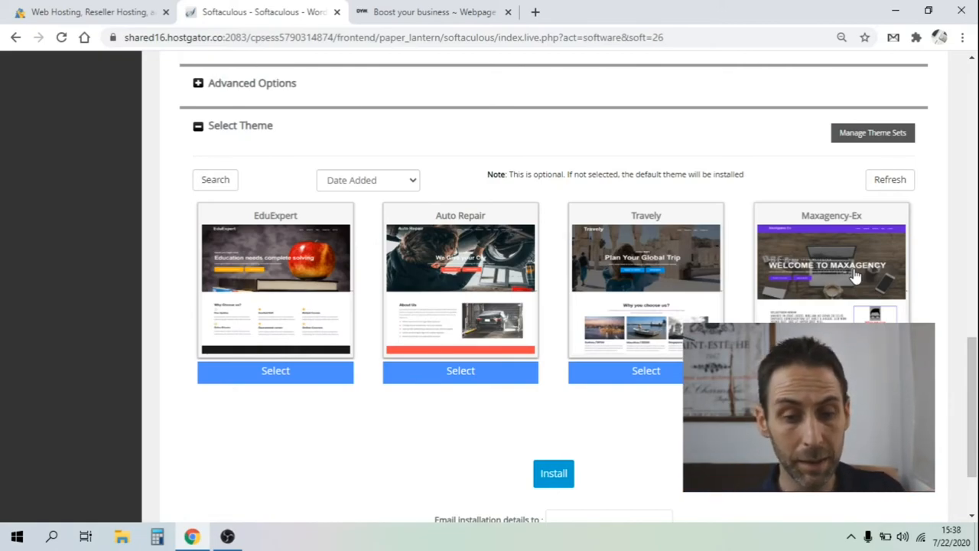
{"action": "scroll", "scroll_direction": "down", "scroll_amount": 3}
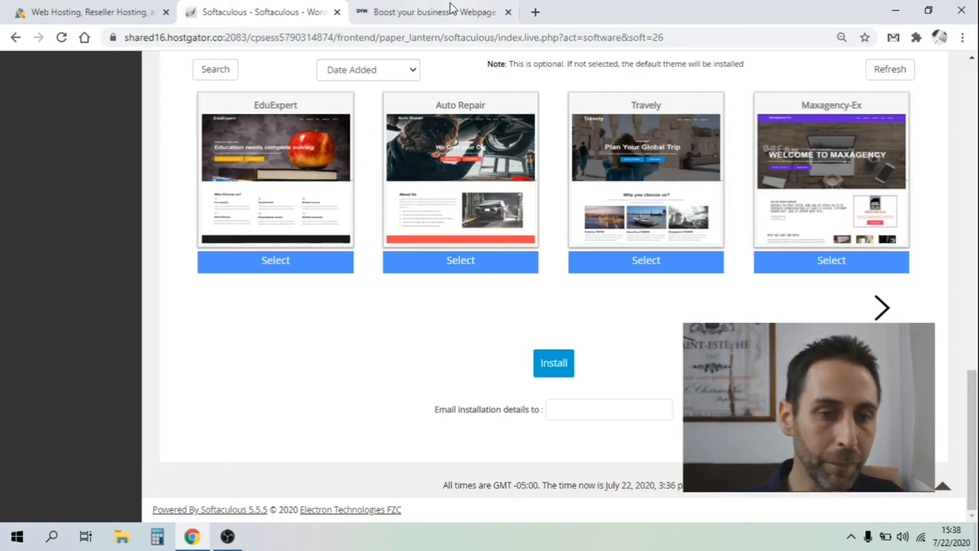
{"action": "left_click", "coordinate": [434, 12]}
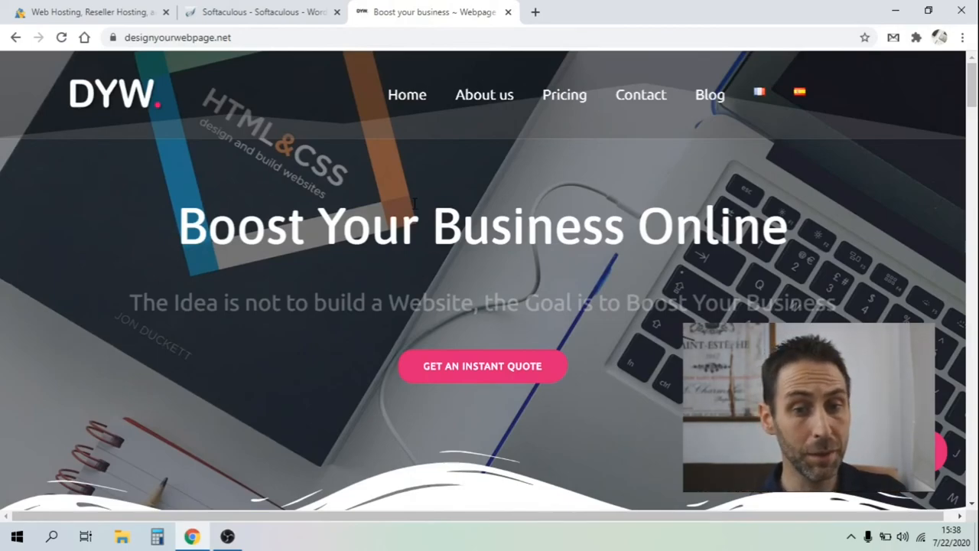
Step: Load designyourwebpage.net/wp-admin to reach the WordPress login page
{"action": "left_click", "coordinate": [176, 37]}
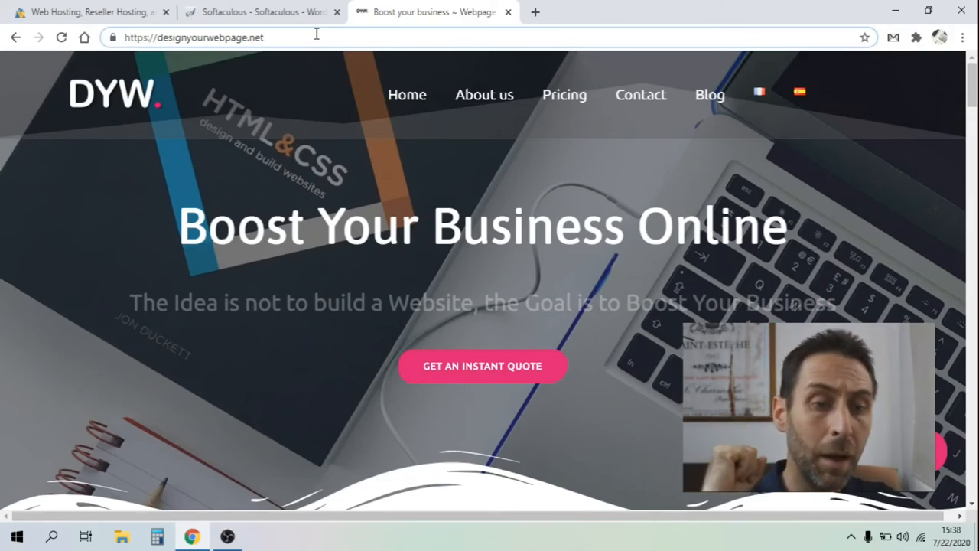
{"action": "left_click", "coordinate": [193, 37]}
{"action": "type", "text": "/wp-admin"}
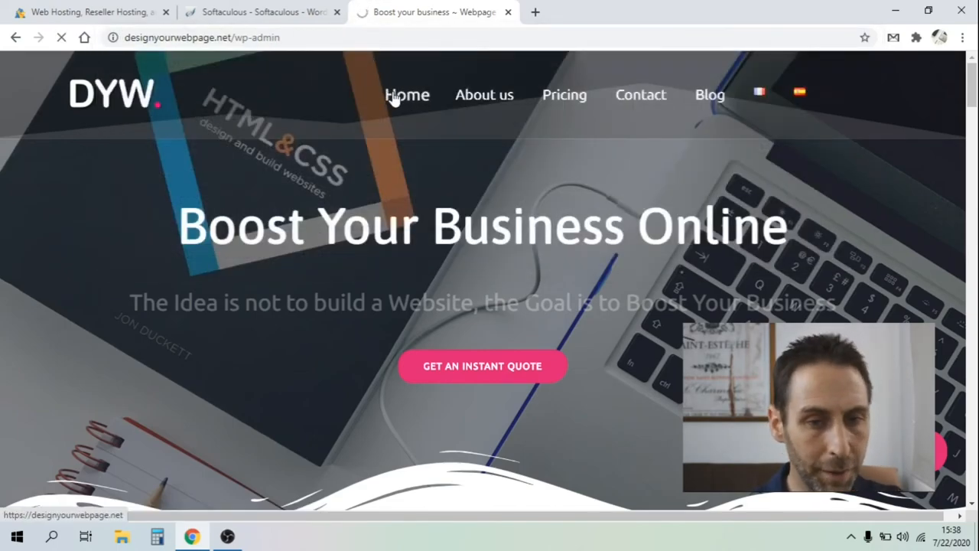
{"action": "left_click", "coordinate": [407, 95]}
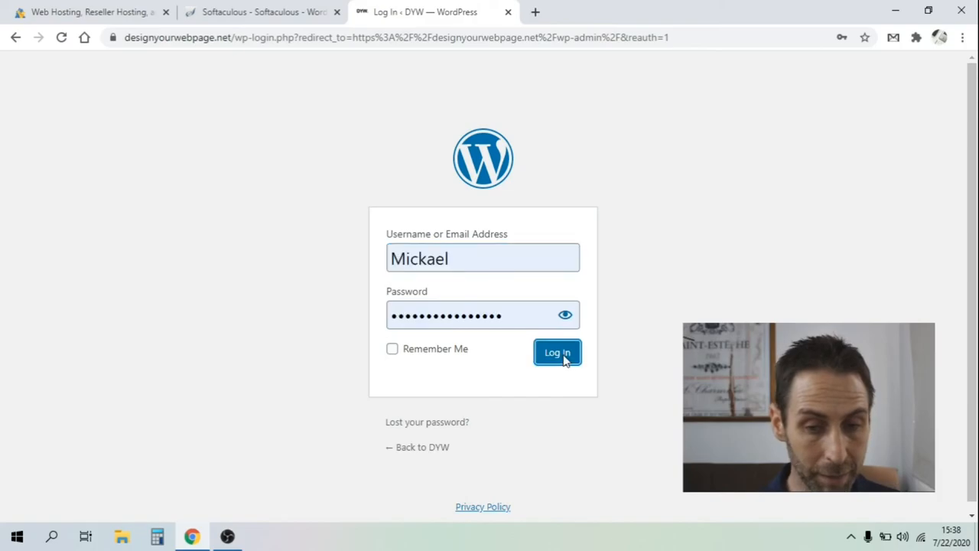
Step: Log in to designyourwebpage.net WordPress, check Softaculous, then browse the OptinMonster, Quick Draft and Elementor panels
{"action": "left_click", "coordinate": [557, 352]}
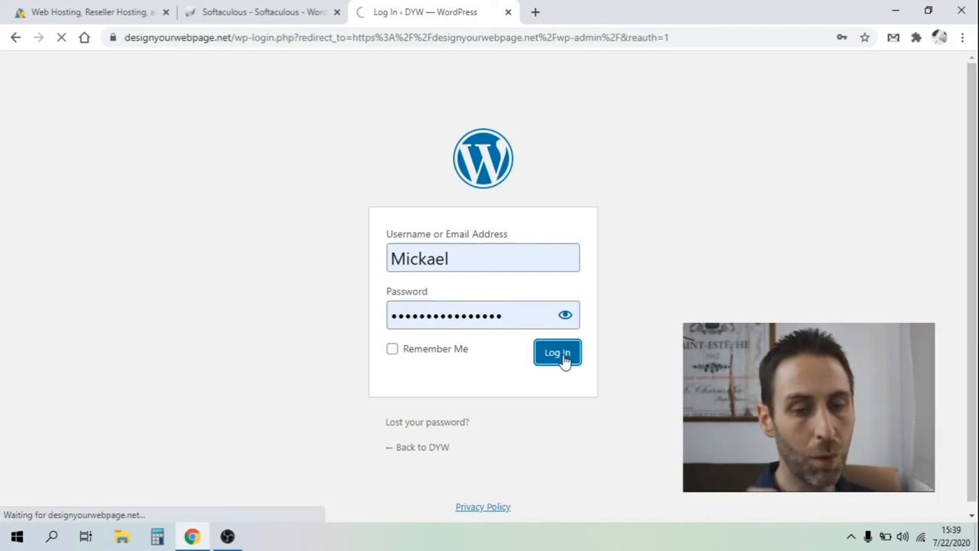
{"action": "left_click", "coordinate": [557, 351]}
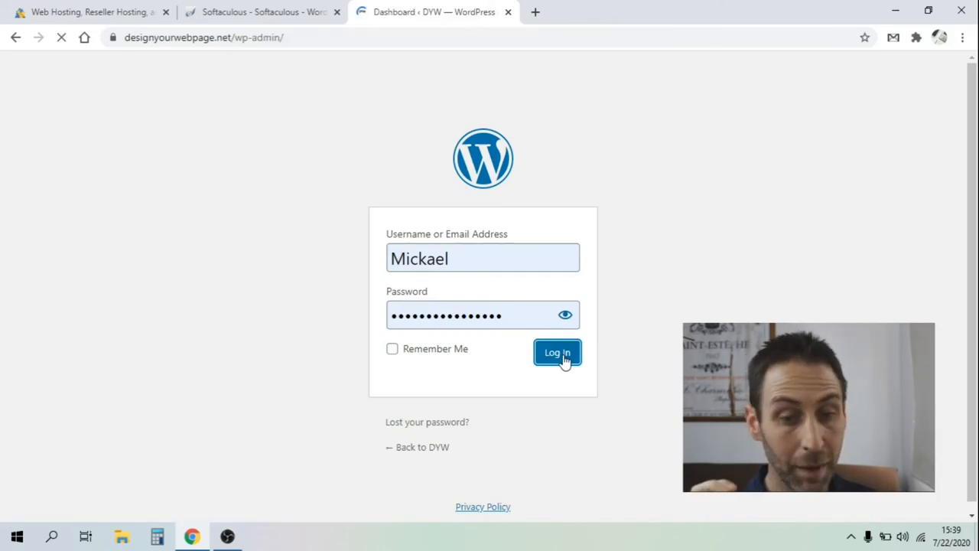
{"action": "left_click", "coordinate": [262, 11]}
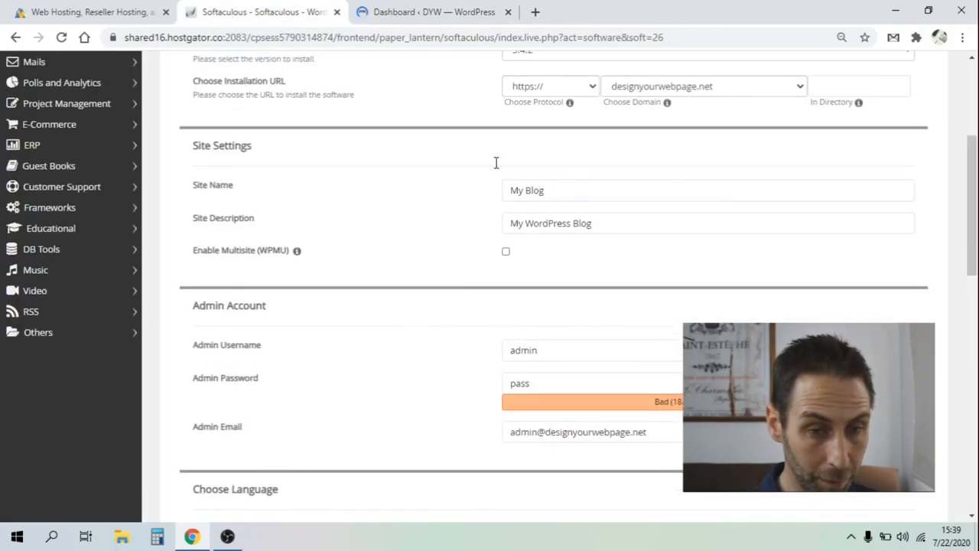
{"action": "scroll", "scroll_direction": "down", "scroll_amount": 3}
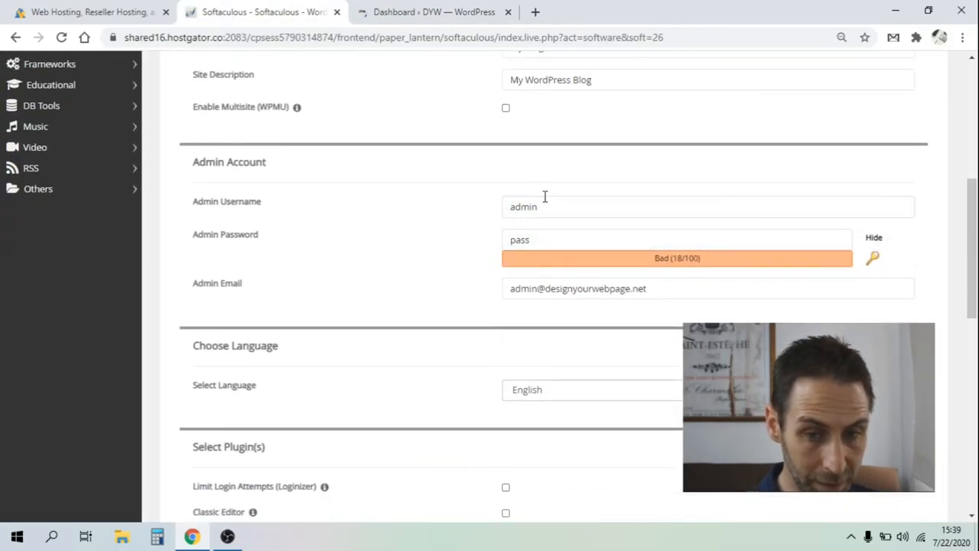
{"action": "left_click", "coordinate": [434, 12]}
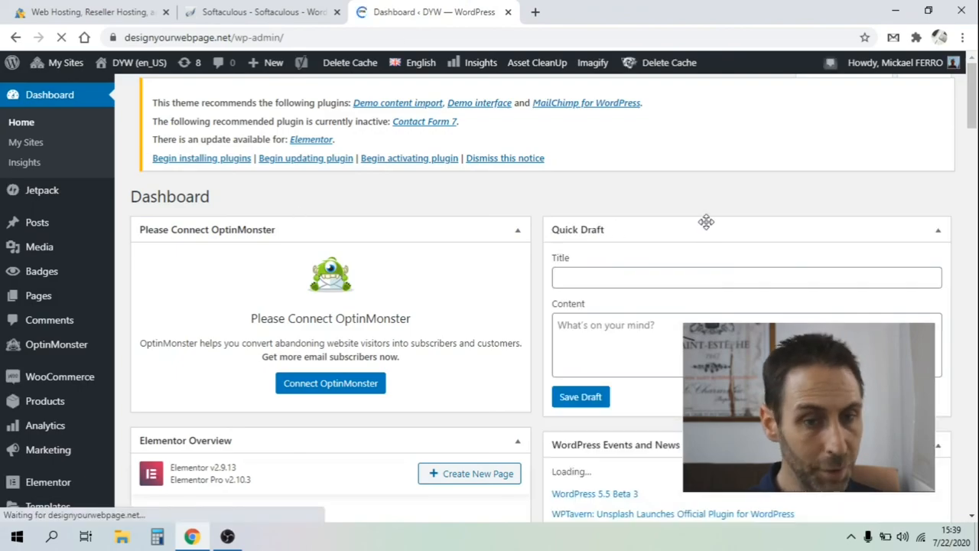
{"action": "scroll", "scroll_direction": "down", "scroll_amount": 3}
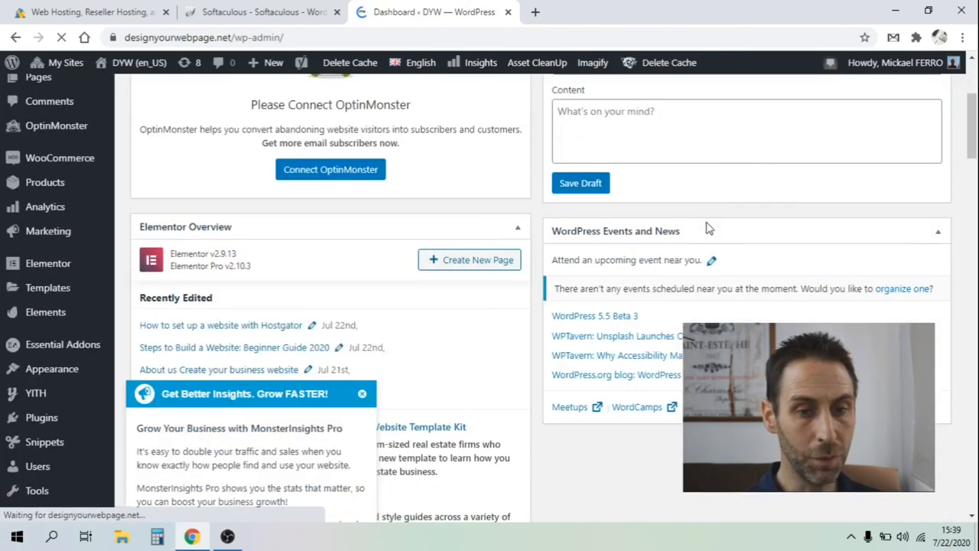
{"action": "scroll", "scroll_direction": "down", "scroll_amount": 3}
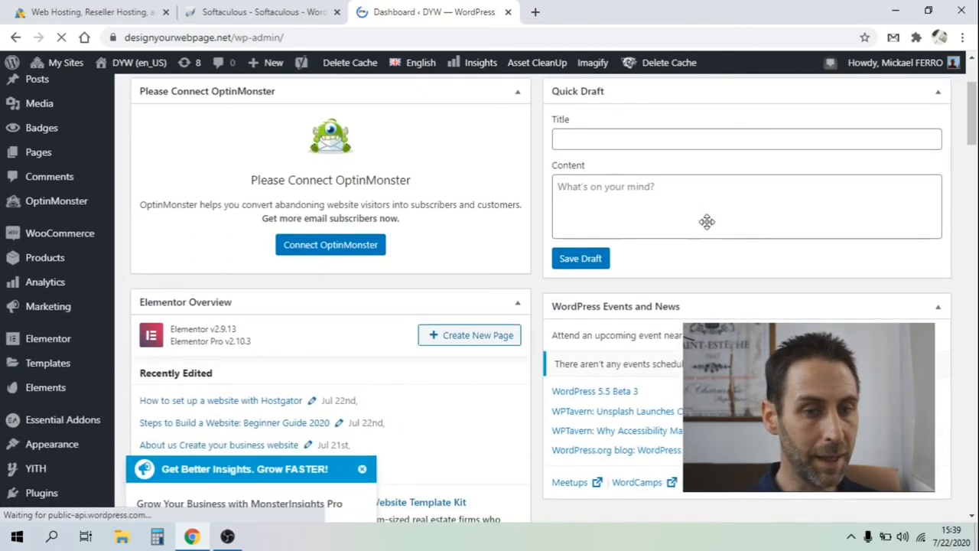